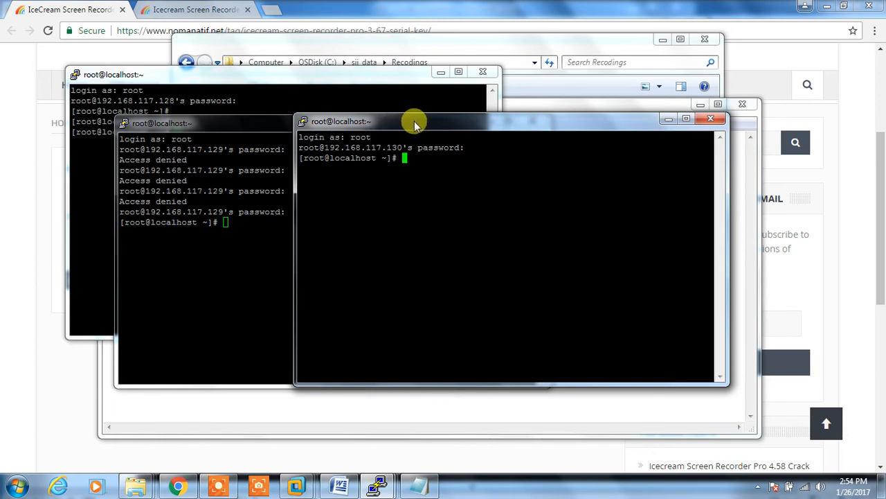
# Move the .130 session aside and bring the 192.168.117.128 root session to the front.
pyautogui.moveTo(416, 121); pyautogui.dragTo(450, 142)
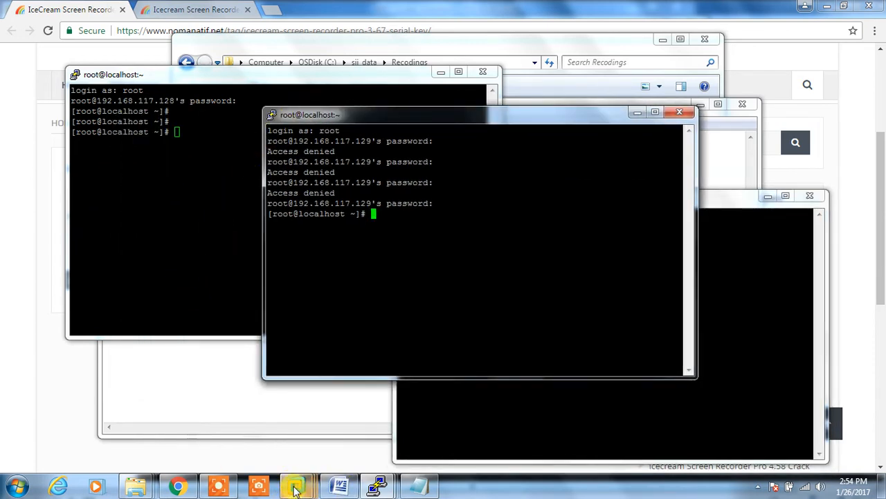
pyautogui.click(292, 486)
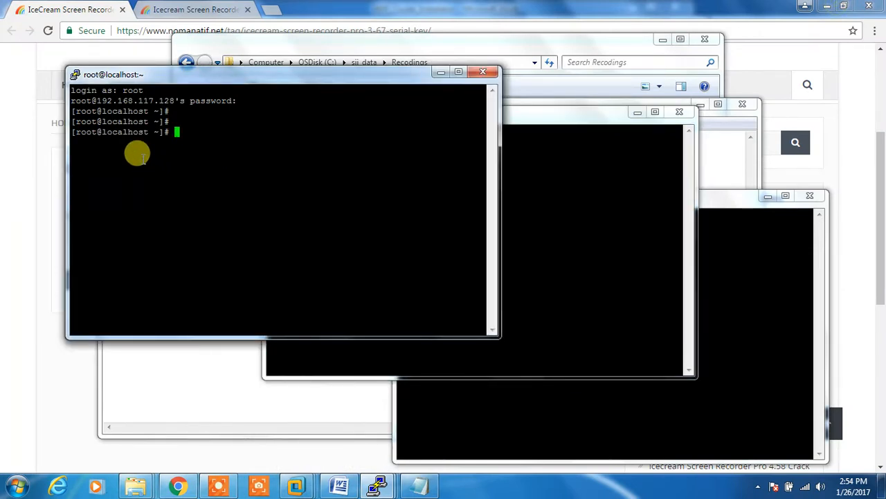
# On .128, change the id:initdefault runlevel in /etc/inittab with vim and save it.
pyautogui.write('v')
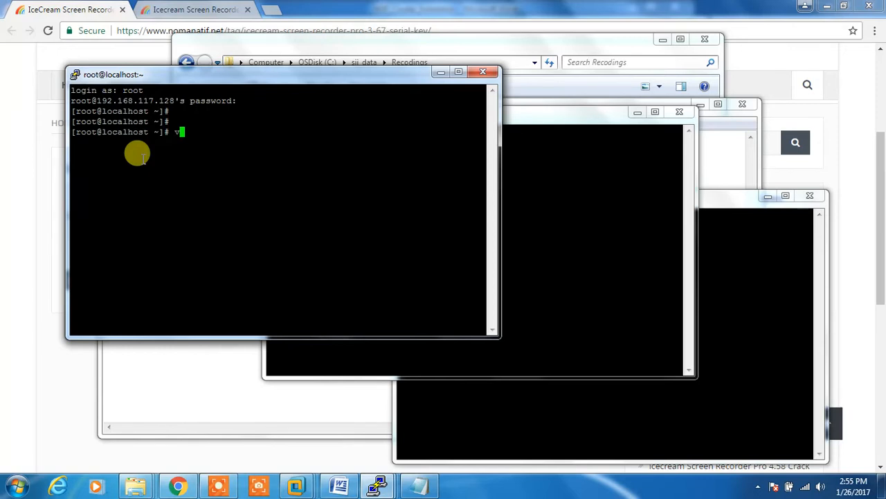
pyautogui.write('im')
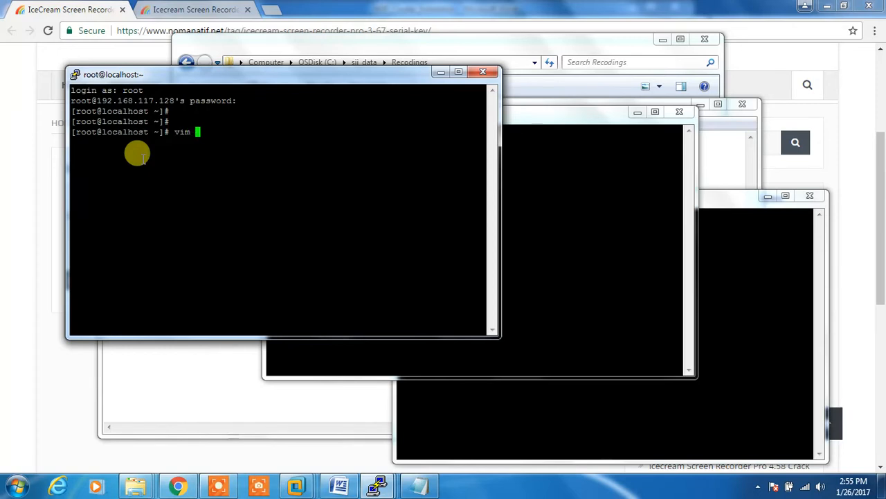
pyautogui.write('/etc/')
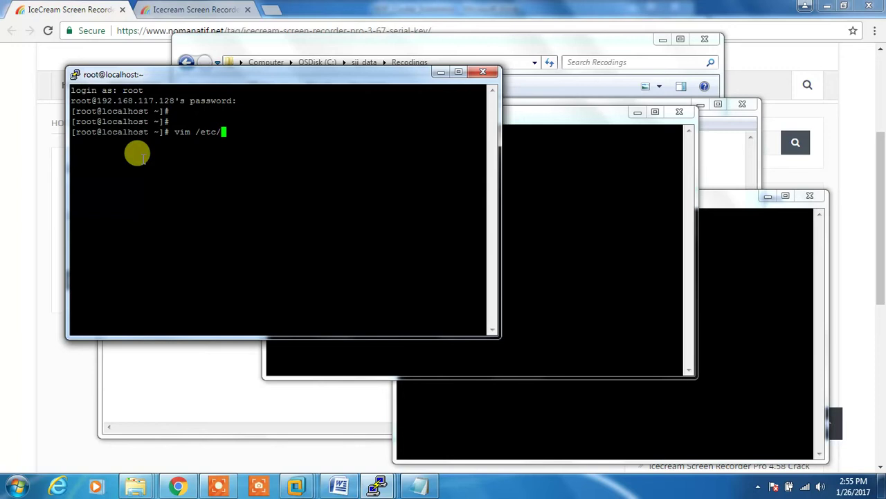
pyautogui.write('ini')
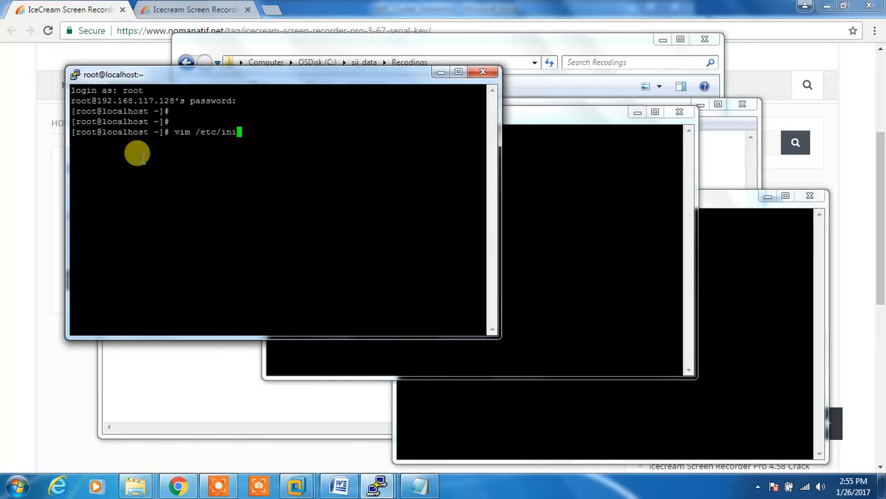
pyautogui.write('ttab')
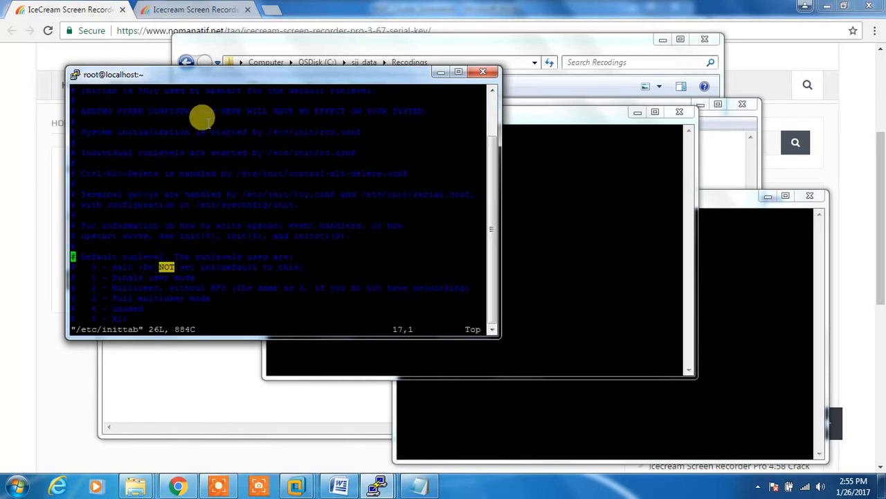
pyautogui.scroll(-3)
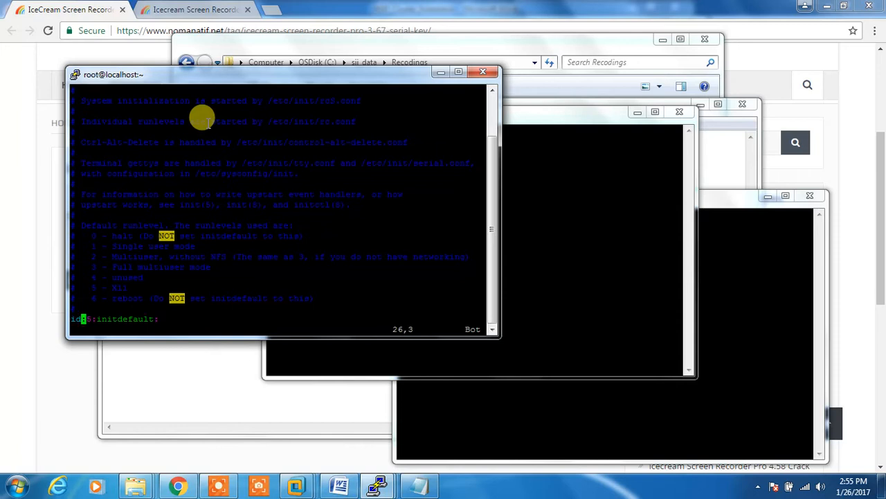
pyautogui.press('Right')
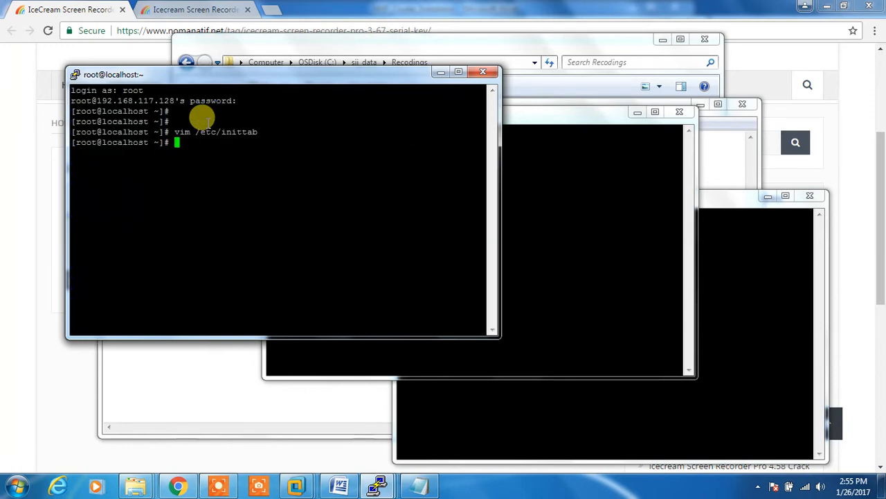
pyautogui.write('re')
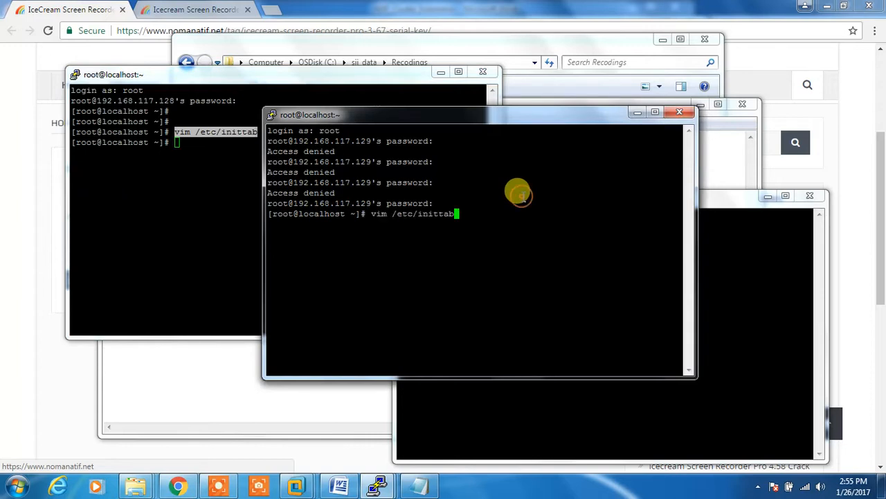
# Open /etc/inittab on .129 and .130, keep runlevel 3, and save with :w and :wq.
pyautogui.press('Return')
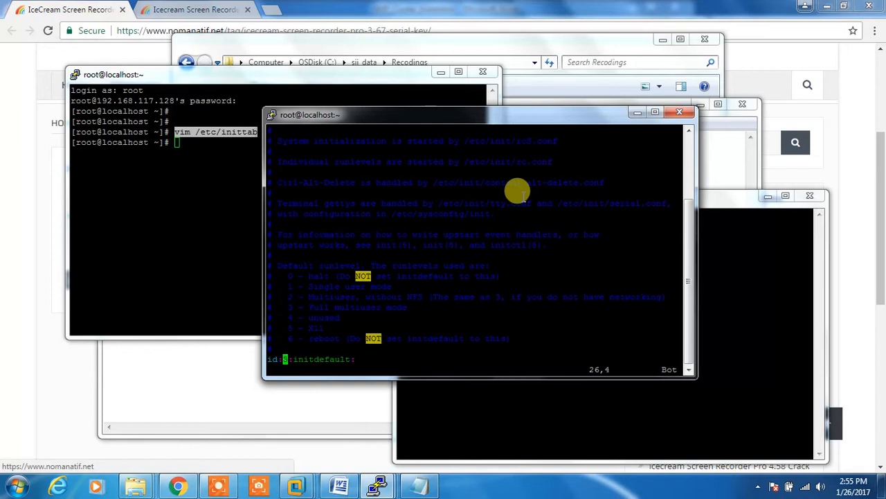
pyautogui.write(':w')
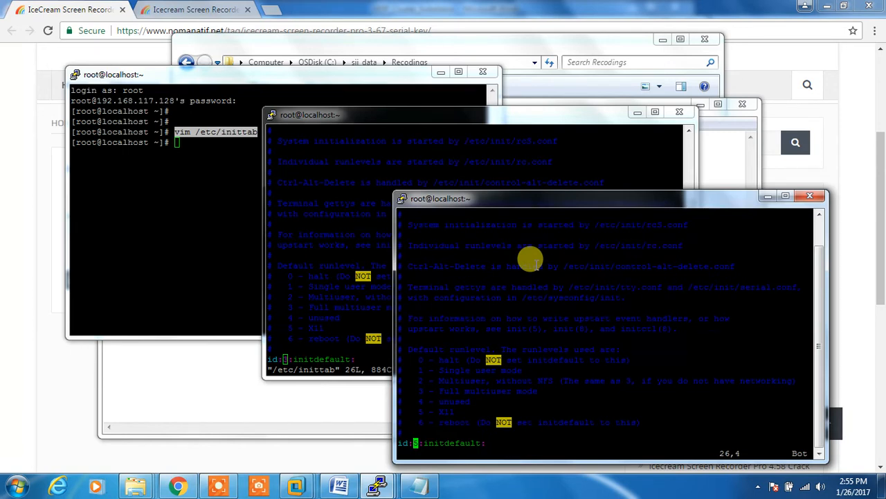
pyautogui.write(':wq')
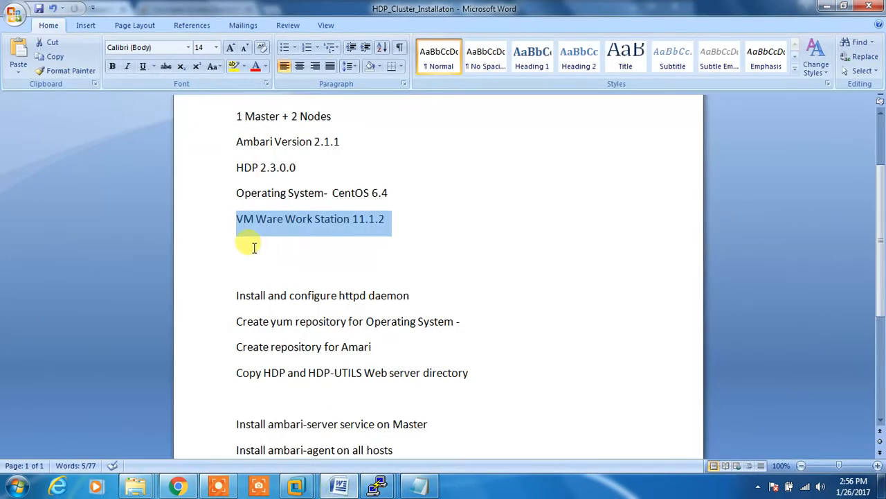
pyautogui.scroll(-3)
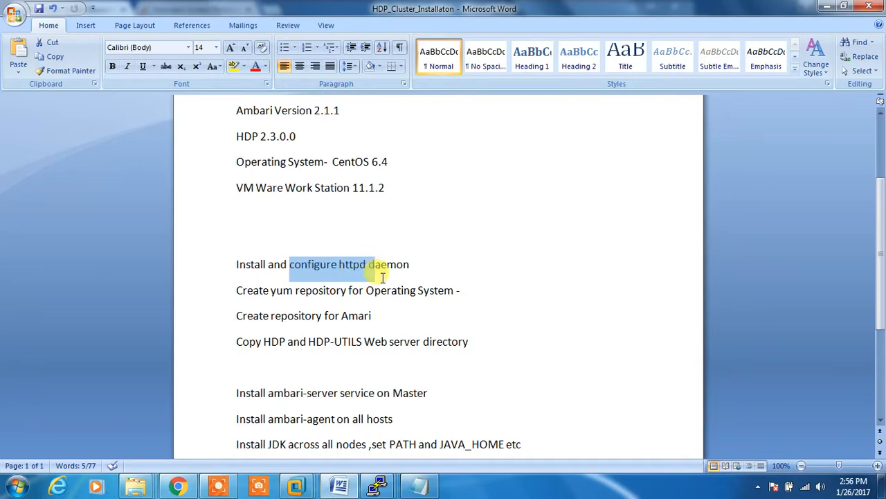
pyautogui.scroll(-3)
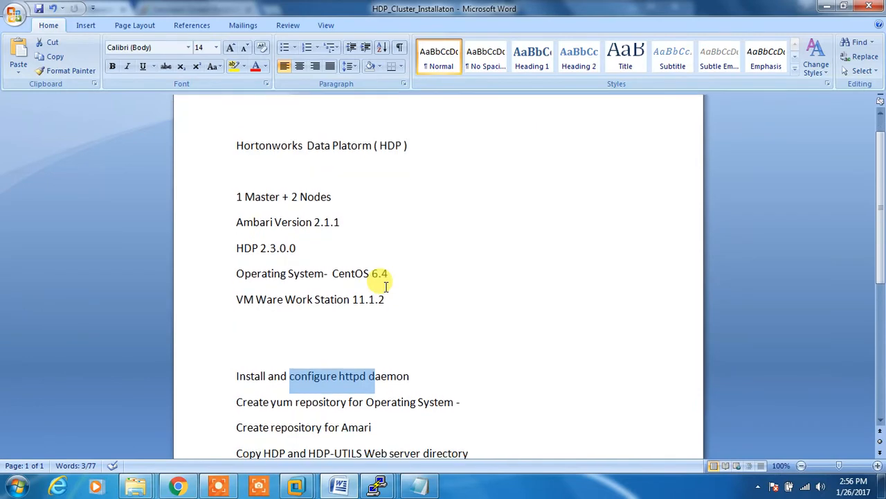
pyautogui.scroll(-3)
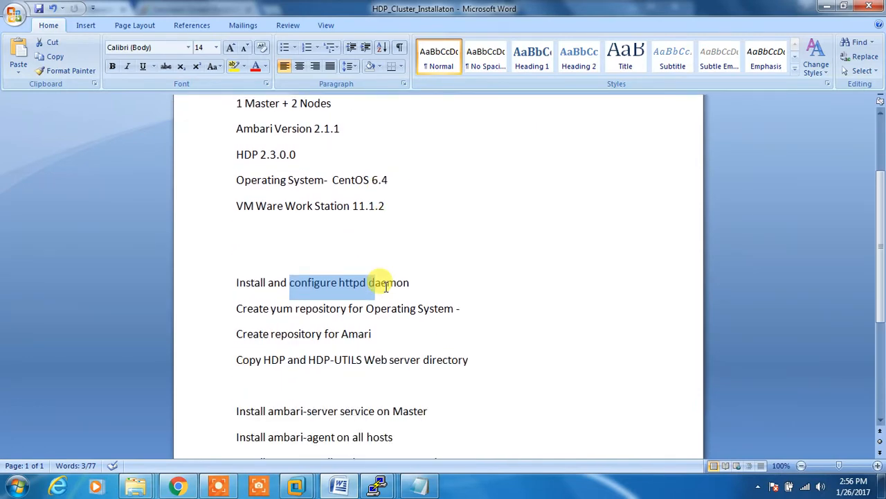
pyautogui.scroll(-3)
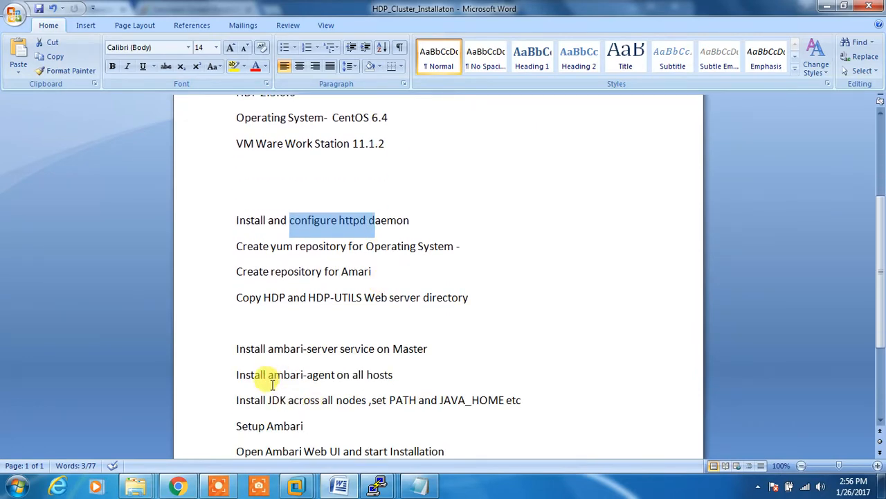
pyautogui.moveTo(416, 284)
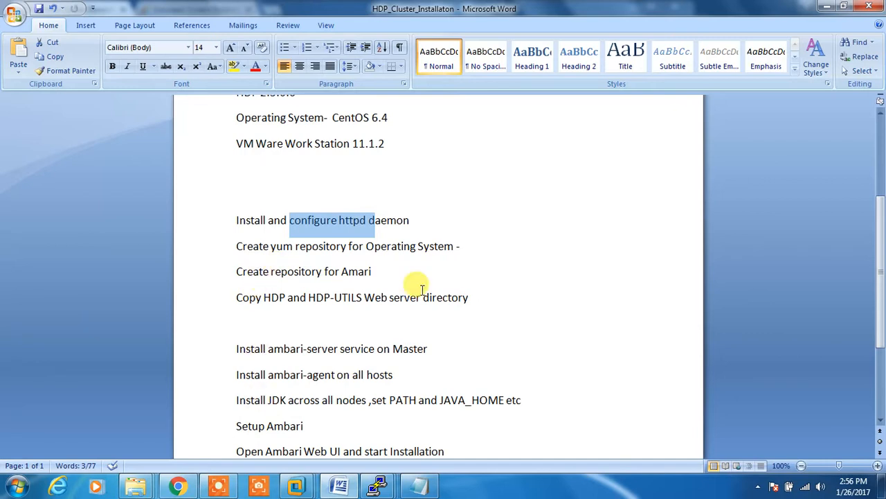
pyautogui.scroll(-3)
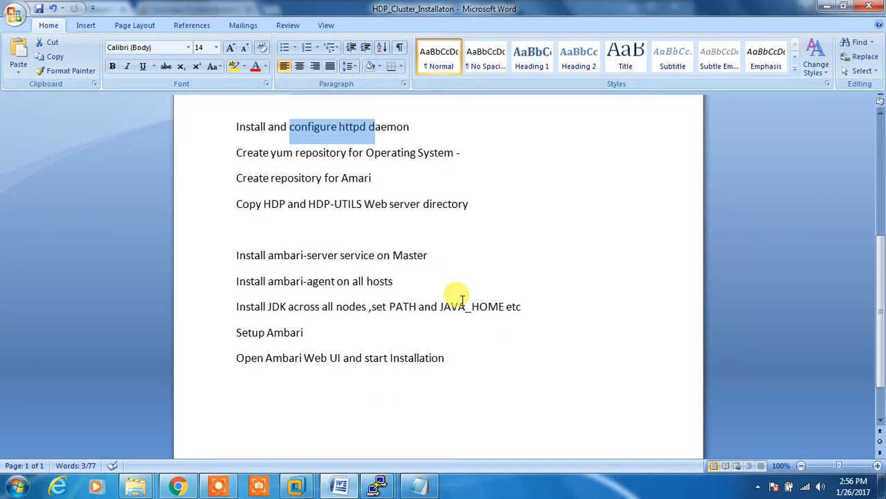
pyautogui.moveTo(373, 286)
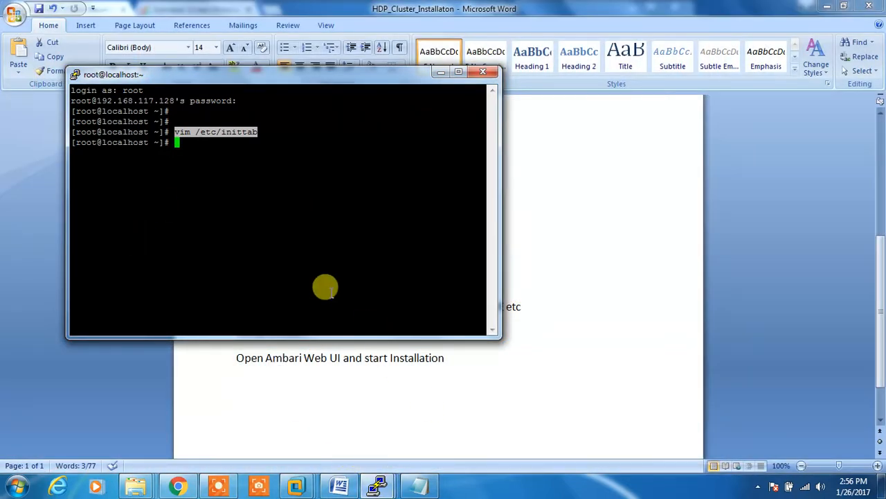
# Check the current hostname, then return to the 192.168.117.128 session.
pyautogui.write('hostname')
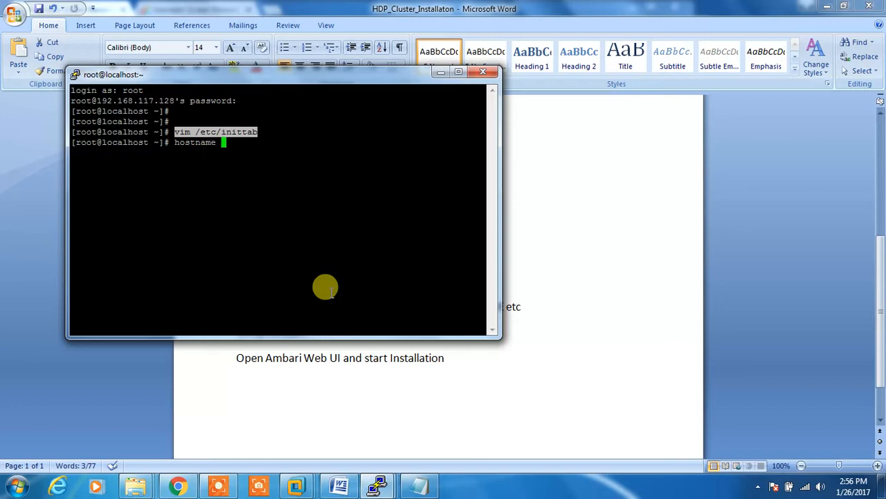
pyautogui.press('Return')
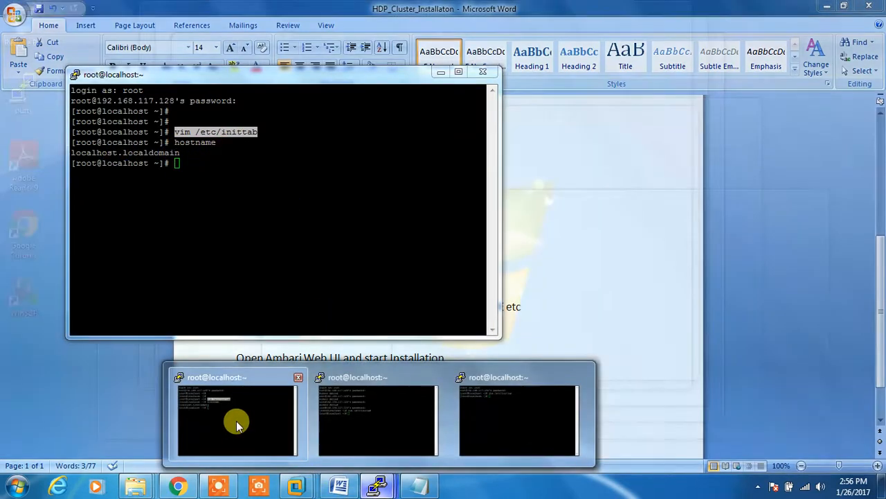
pyautogui.click(238, 424)
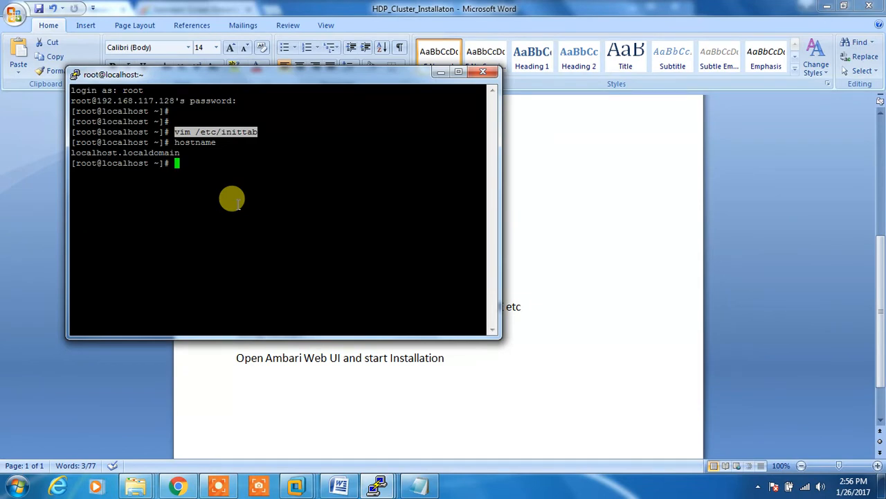
# Set HOSTNAME=master.hadoop.com in /etc/sysconfig/network and save with :wq.
pyautogui.write('vim')
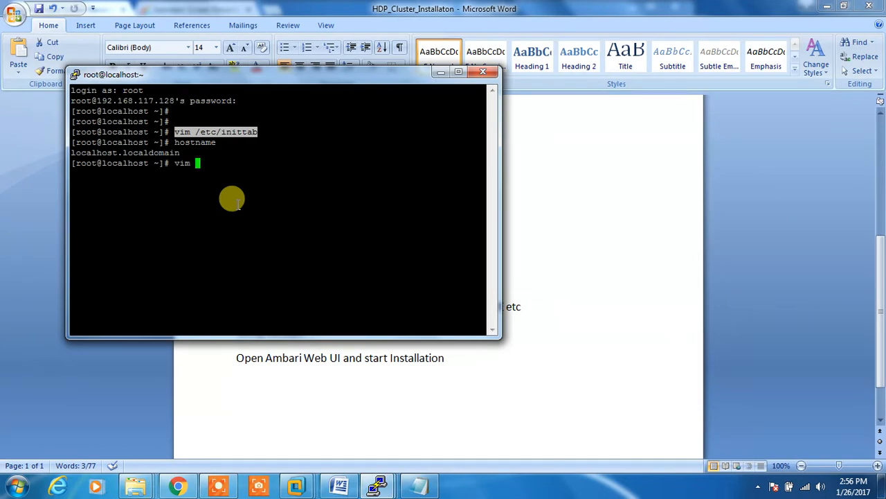
pyautogui.write('/etc/')
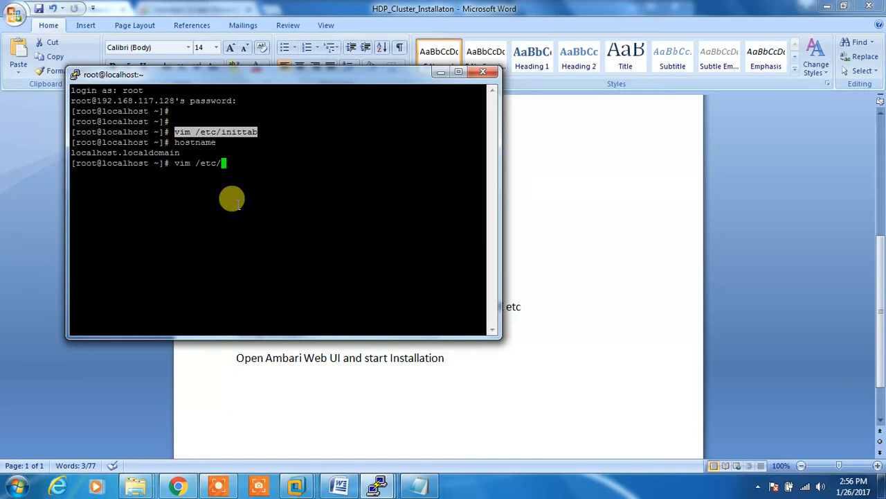
pyautogui.write('syso')
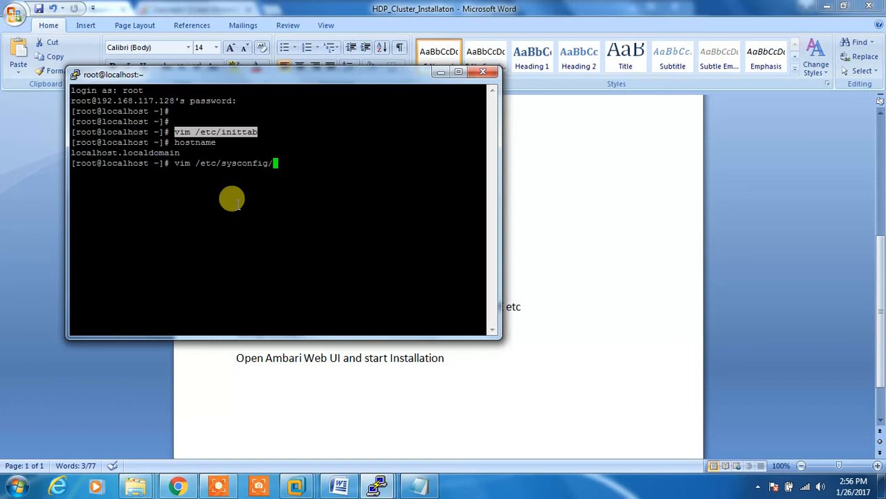
pyautogui.write('network')
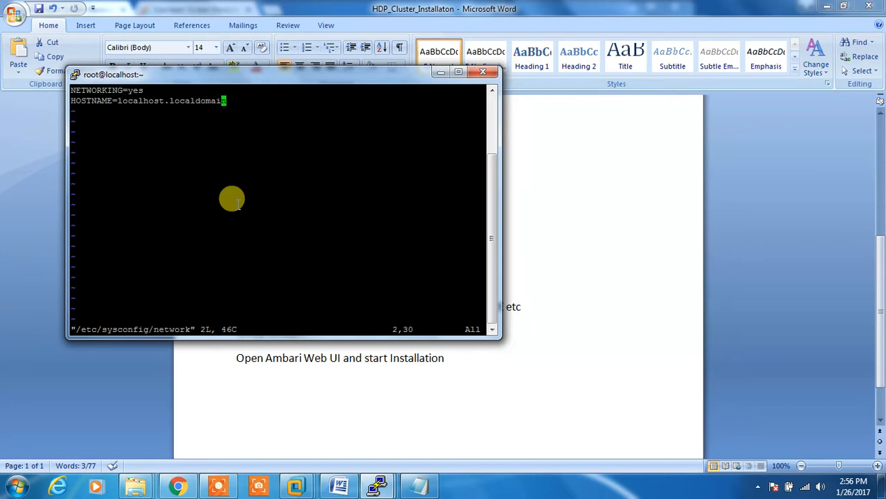
pyautogui.press('i')
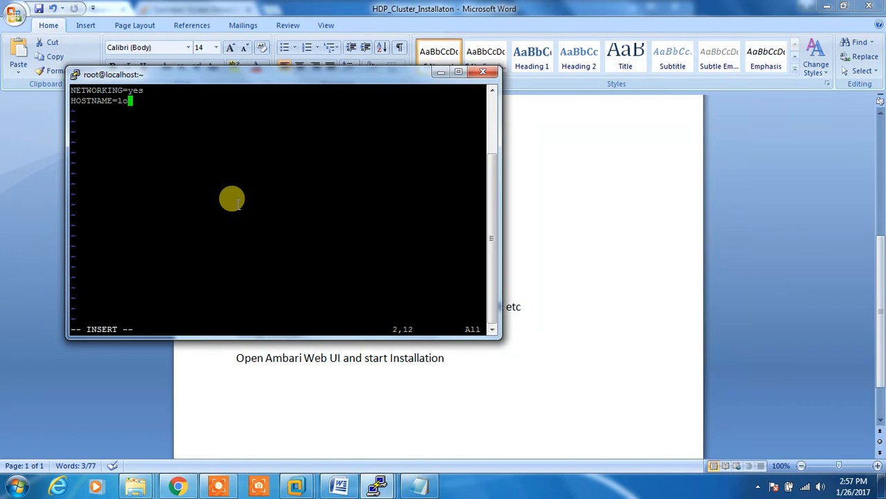
pyautogui.write('ma')
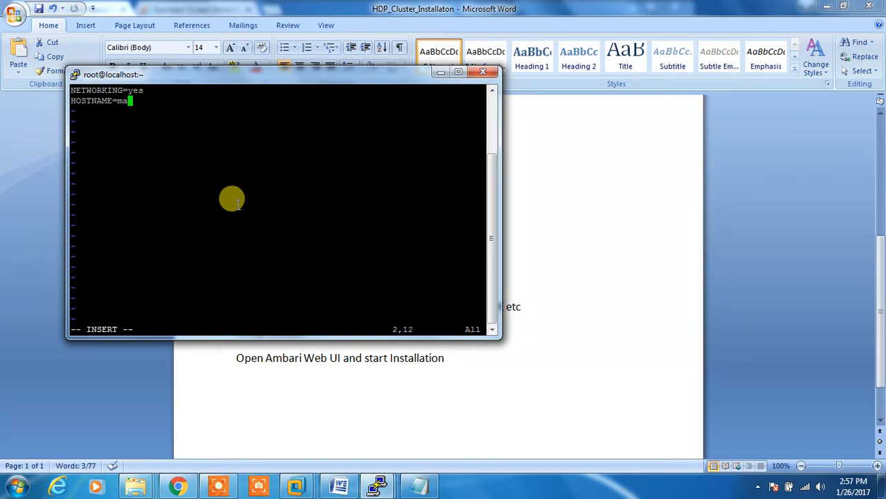
pyautogui.write('ster')
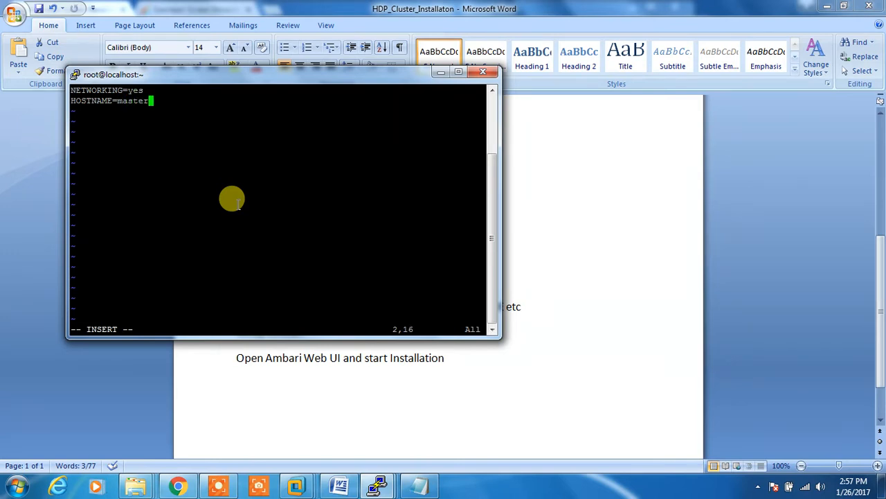
pyautogui.write('.hado')
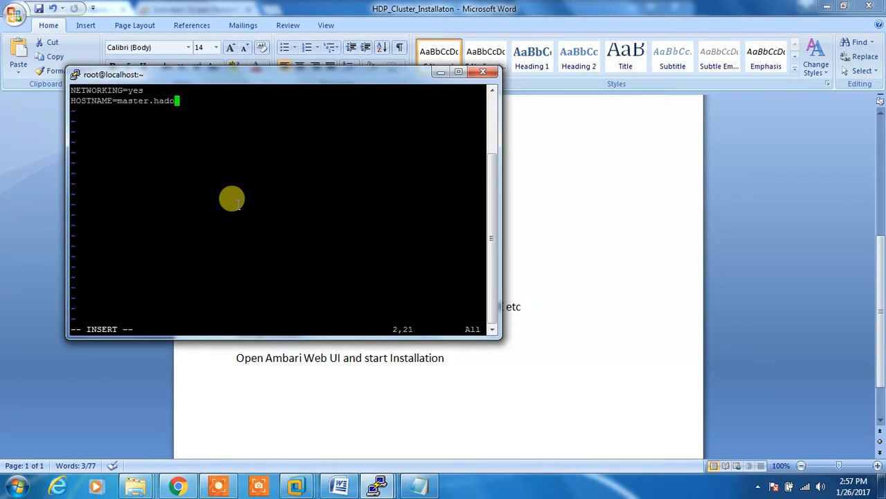
pyautogui.write('op.com')
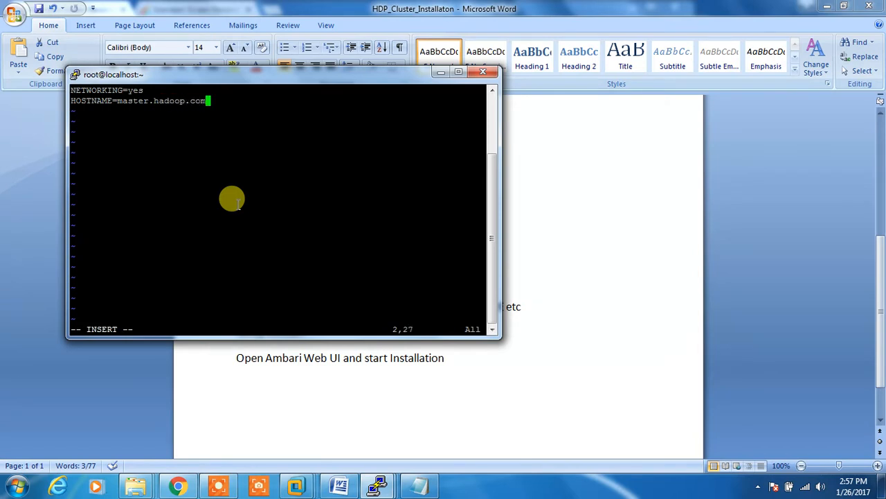
pyautogui.write(':wq')
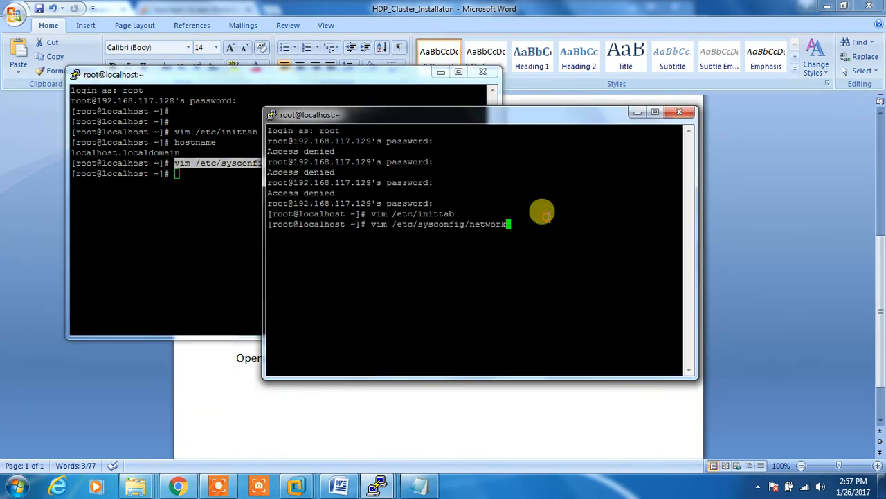
# On node1, replace the localhost hostname with node1.hadoop.com in /etc/sysconfig/network and save.
pyautogui.press('Return')
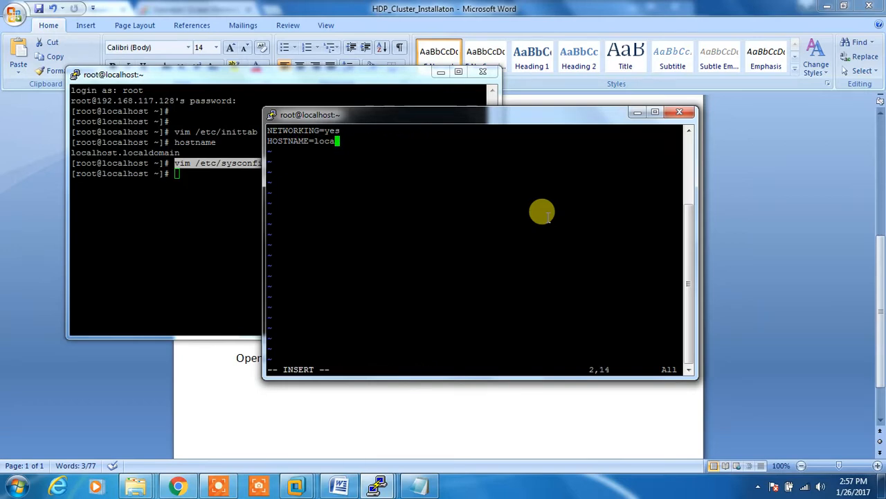
pyautogui.press('BackSpace')
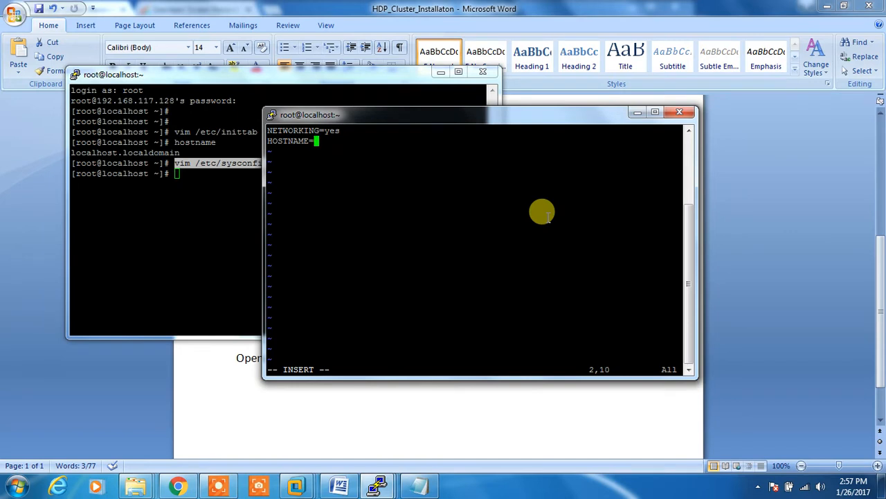
pyautogui.write('node1')
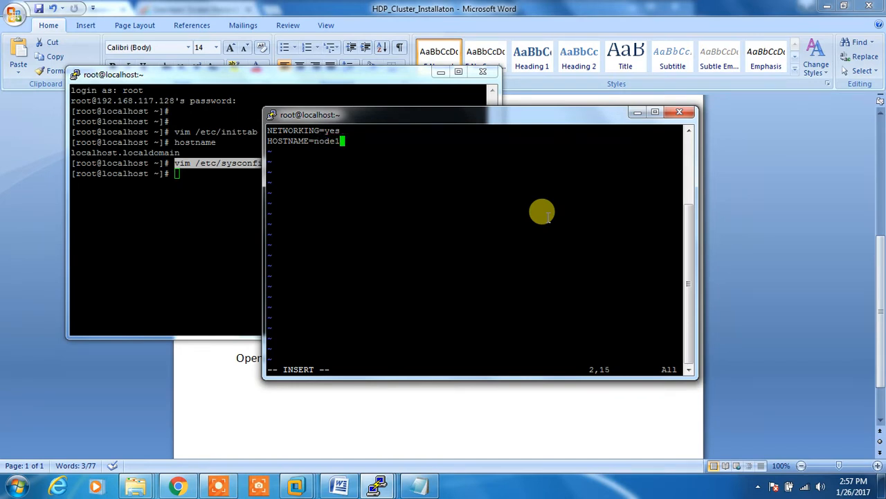
pyautogui.write('.hadoo')
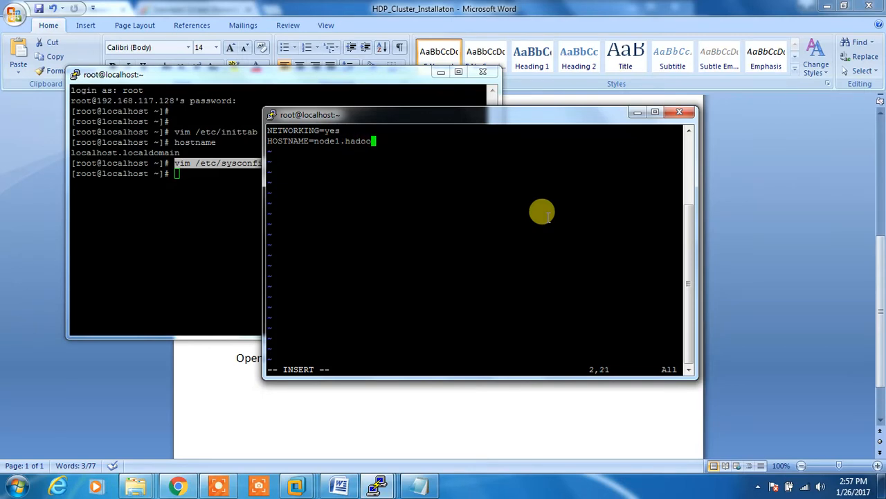
pyautogui.write('p.com')
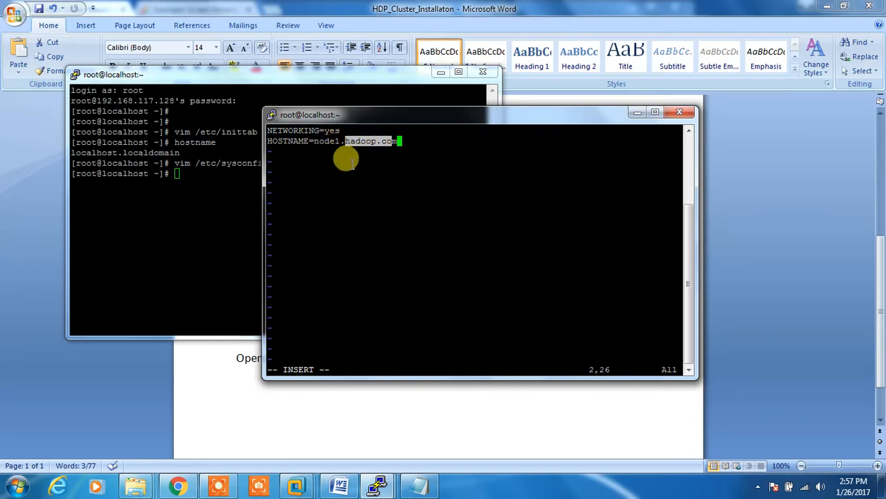
pyautogui.write(':wq!')
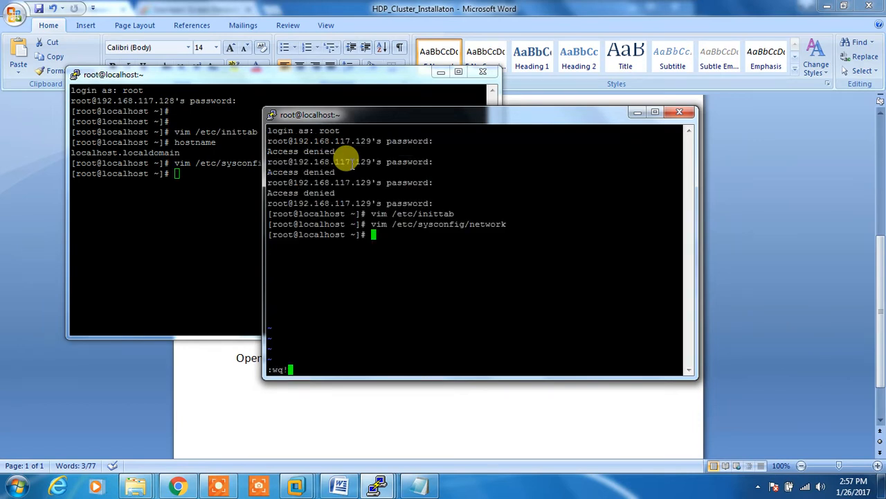
pyautogui.moveTo(377, 484)
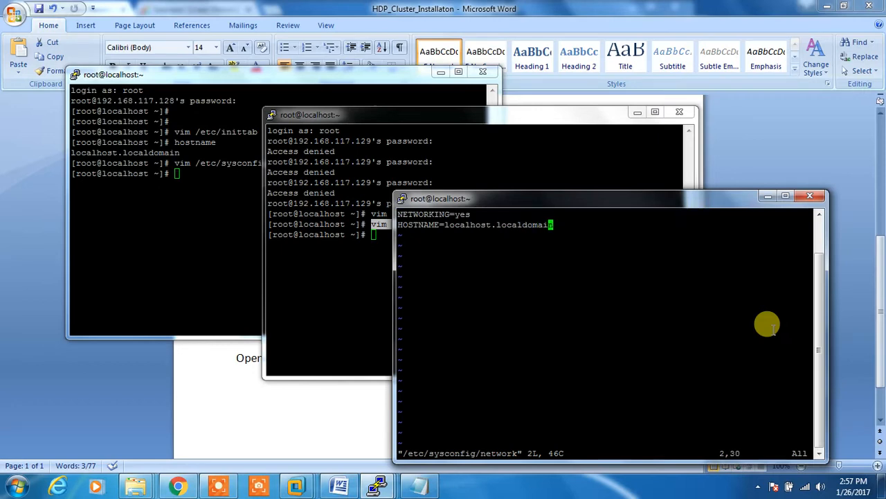
# On node2, replace the localhost hostname with node2.hadoop in /etc/sysconfig/network.
pyautogui.press('i')
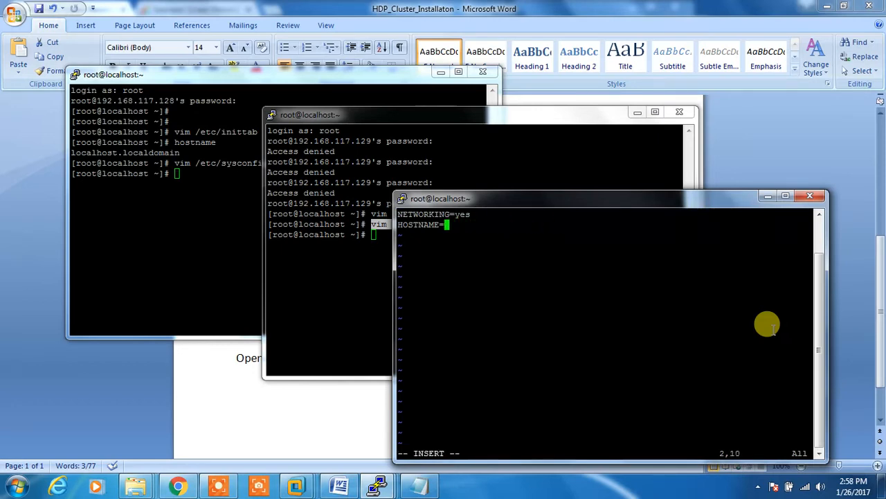
pyautogui.write('node2')
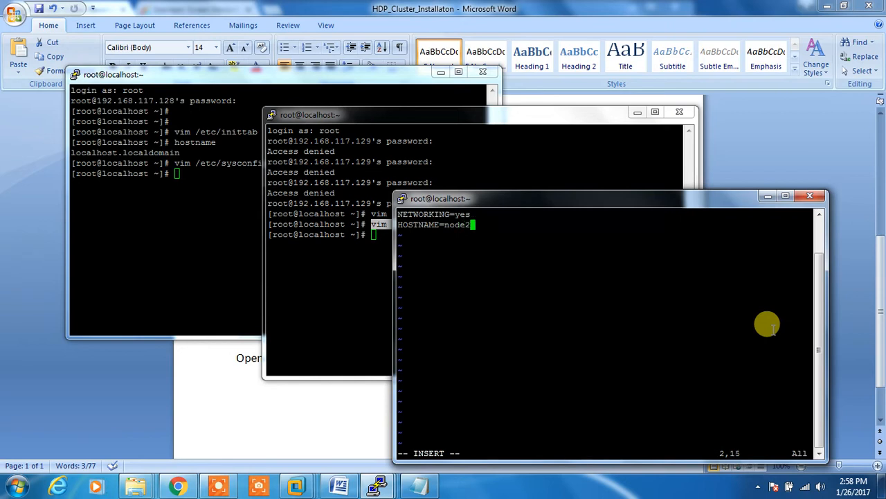
pyautogui.write('.hh')
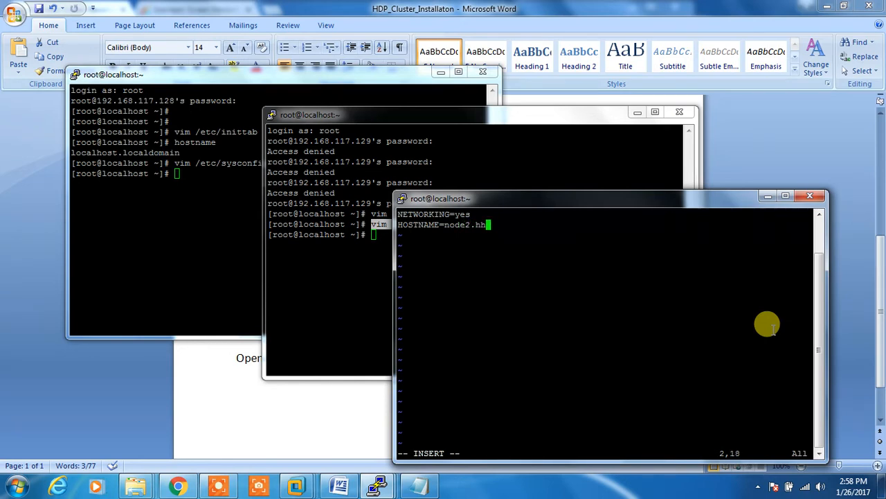
pyautogui.write('adoop')
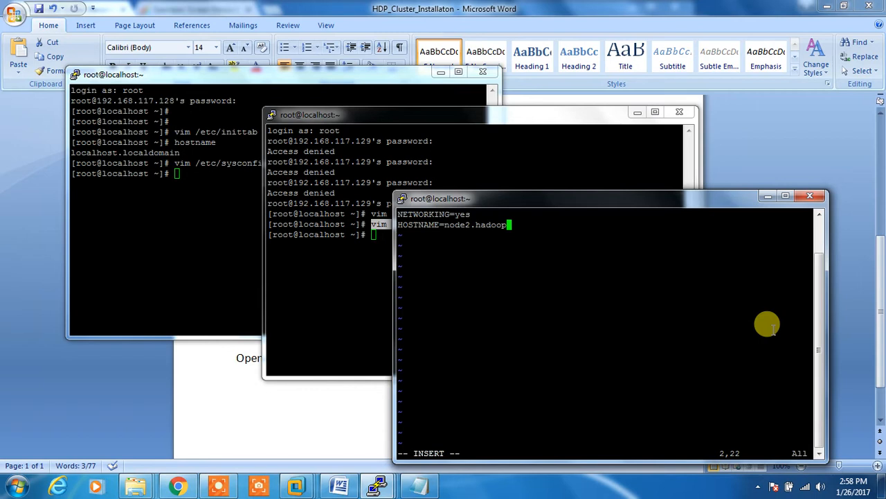
pyautogui.write('.co')
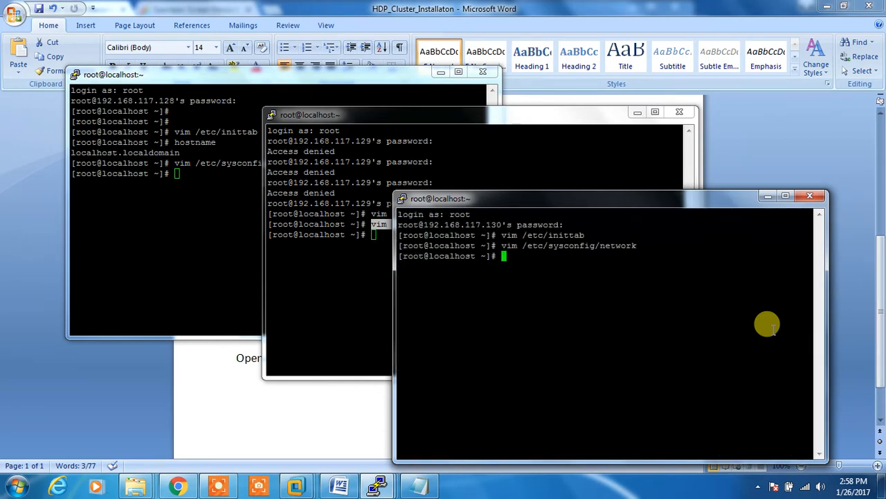
# Run reboot on master, node1 and node2, then log back in as root.
pyautogui.write('reoot')
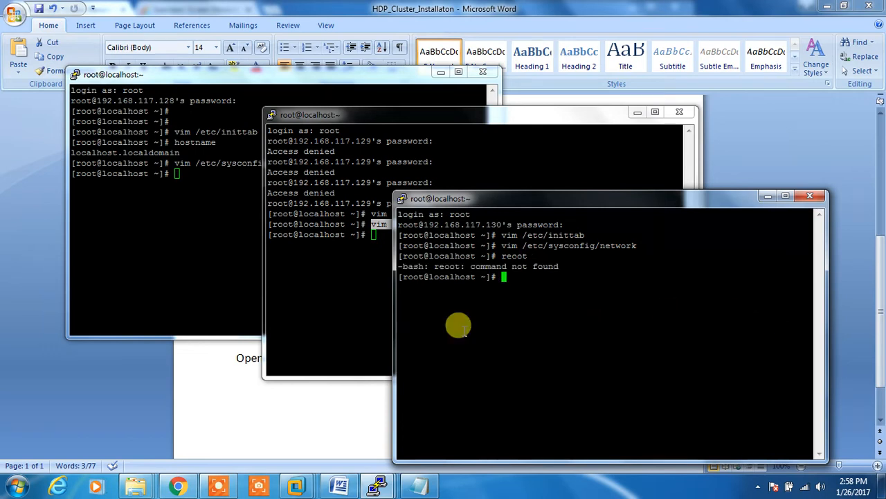
pyautogui.write('re')
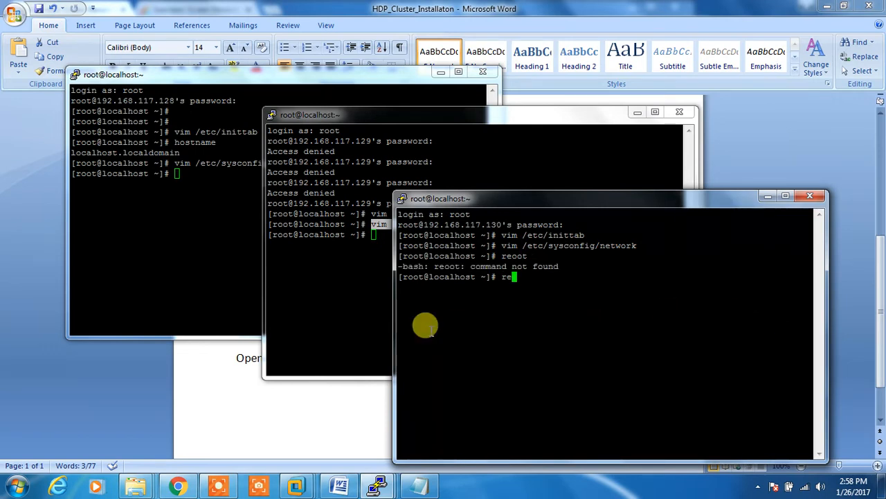
pyautogui.write('b')
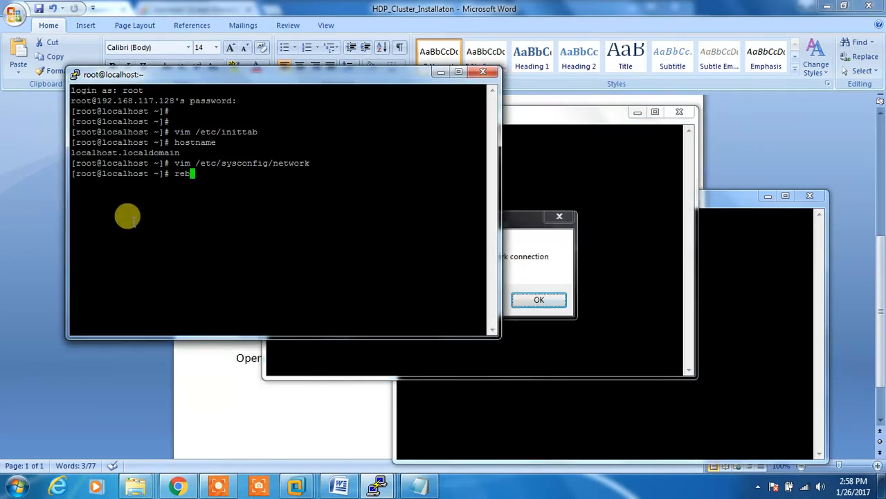
pyautogui.write('oot')
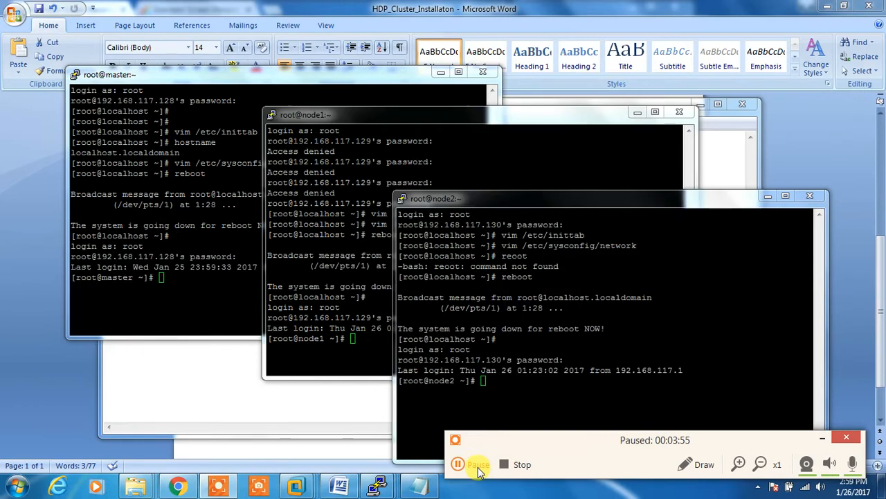
pyautogui.click(472, 464)
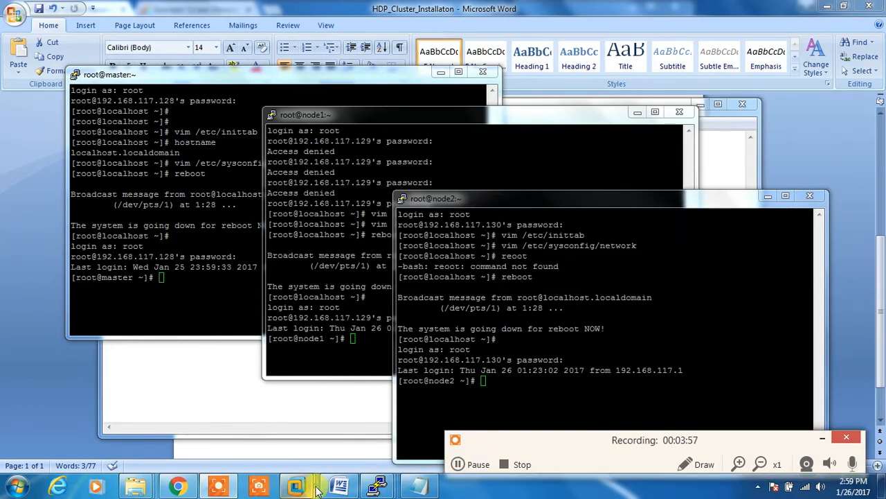
pyautogui.click(297, 485)
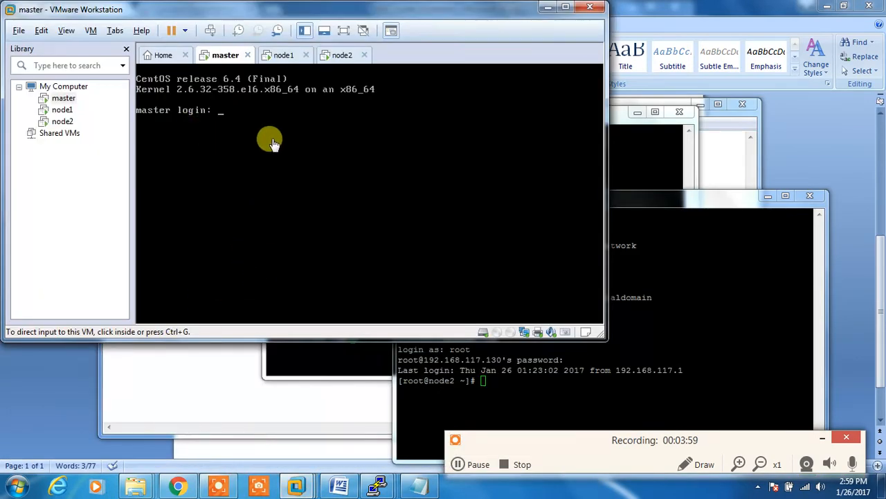
pyautogui.moveTo(414, 325)
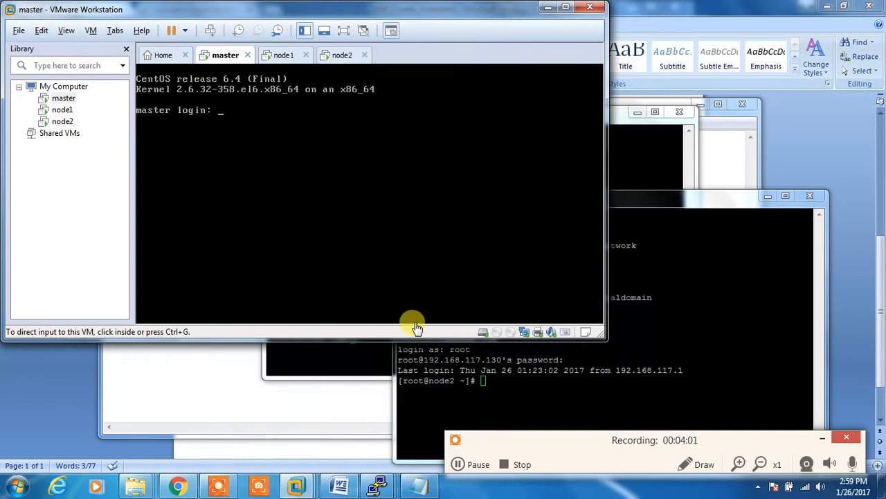
pyautogui.click(285, 55)
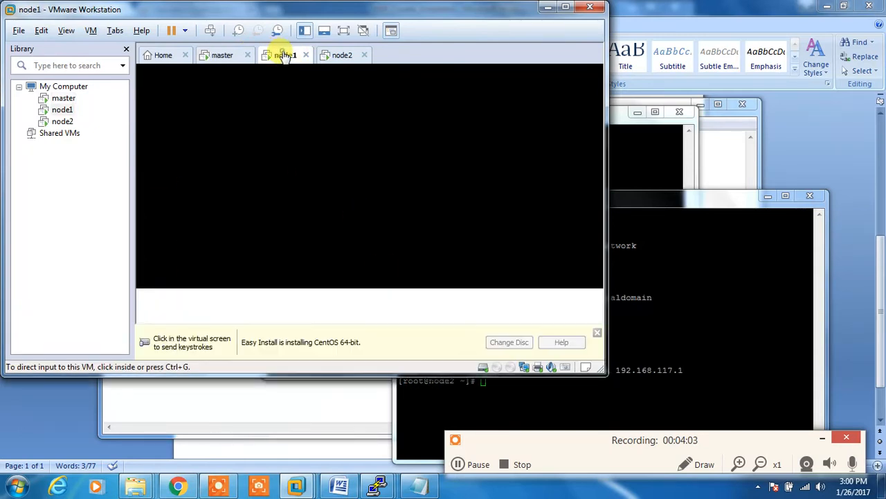
pyautogui.click(343, 55)
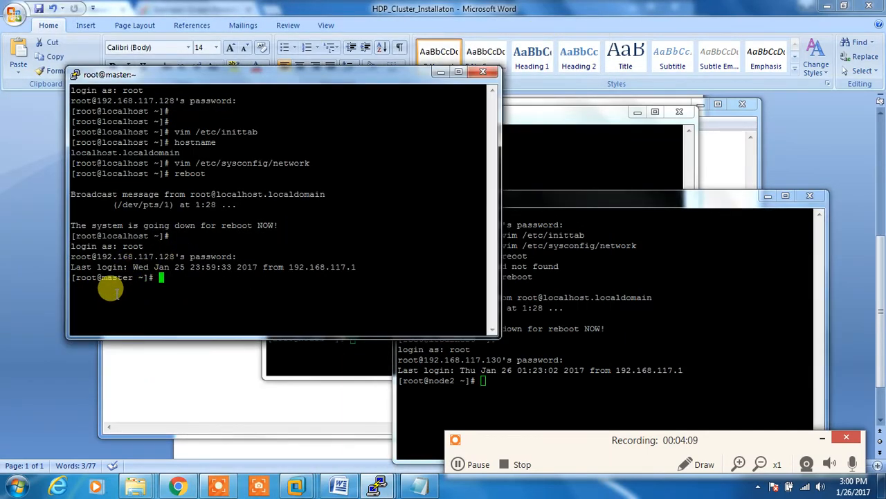
# Run hostname on master, node1 and node2 to confirm the .hadoop.com names, and check ifconfig.
pyautogui.write('ho')
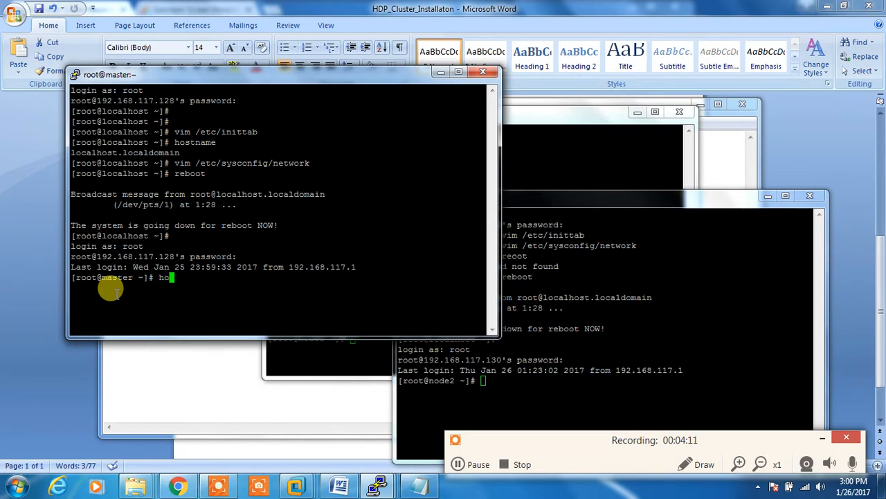
pyautogui.write('stname')
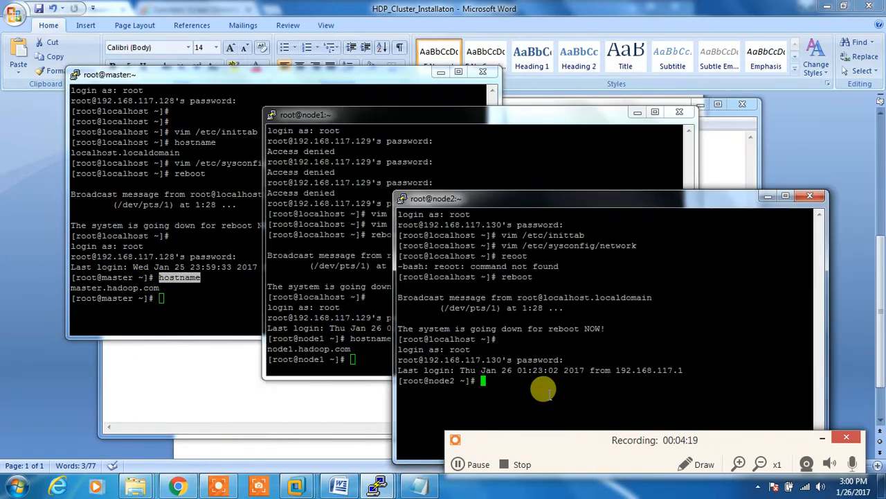
pyautogui.write('hostname')
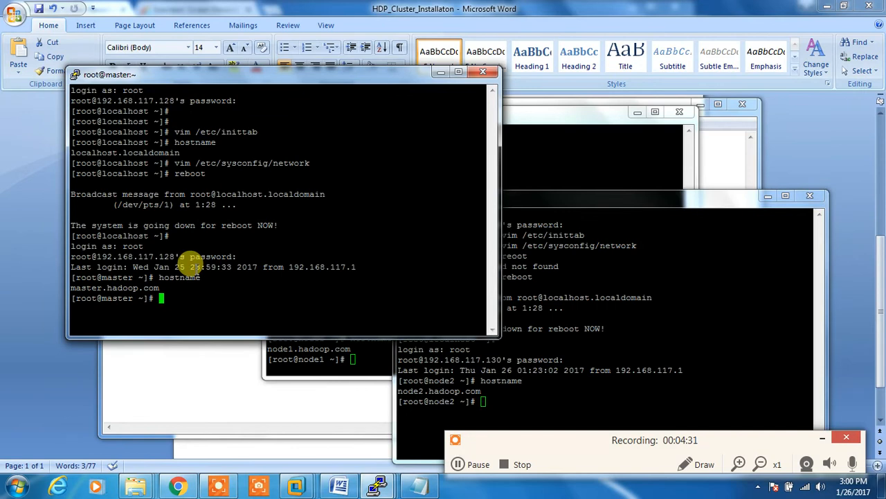
pyautogui.write('ifi')
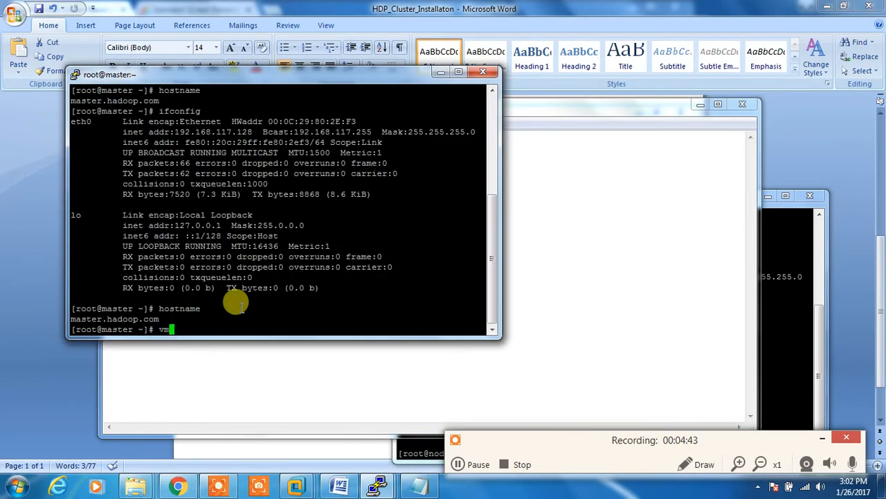
# On master, add 192.168.117.128–.130 master, node1, node2 entries to /etc/hosts and save.
pyautogui.write('im')
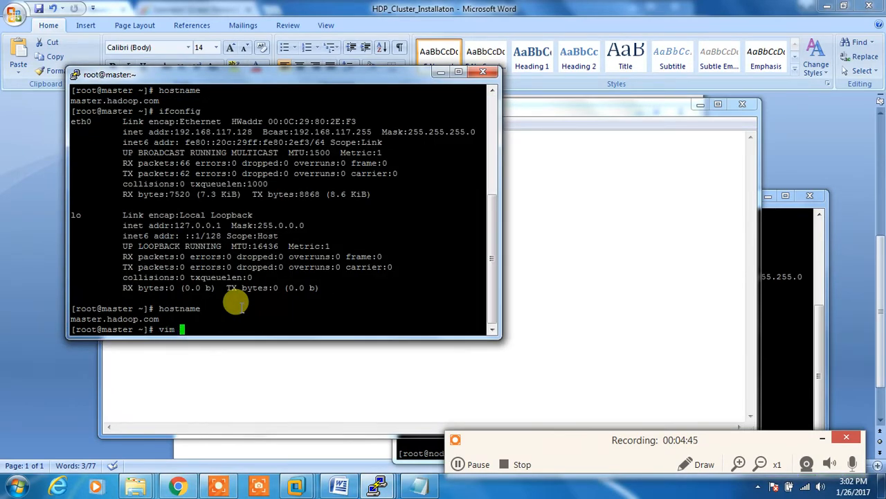
pyautogui.write('/etc/')
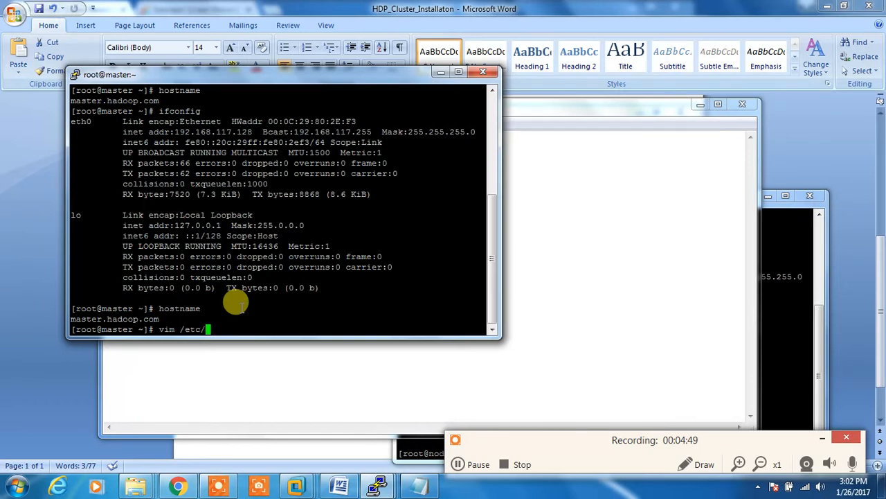
pyautogui.write('host')
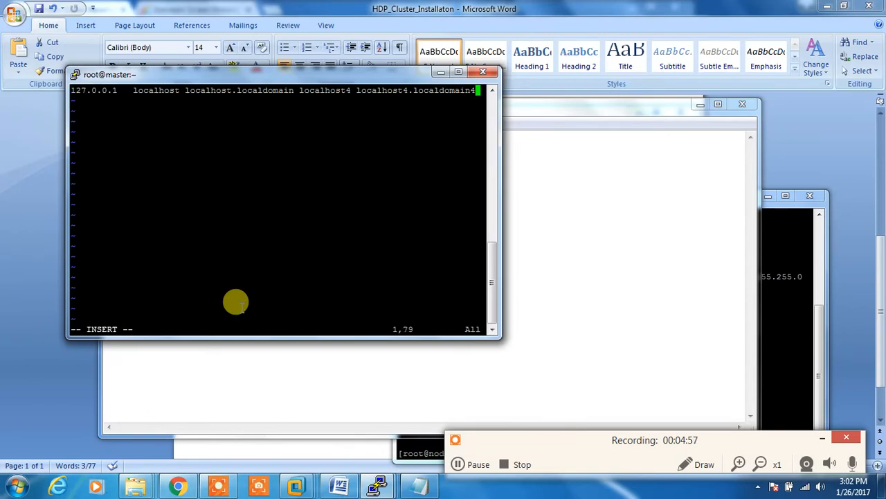
pyautogui.write('192.168.117.128 master.hadoop.com master')
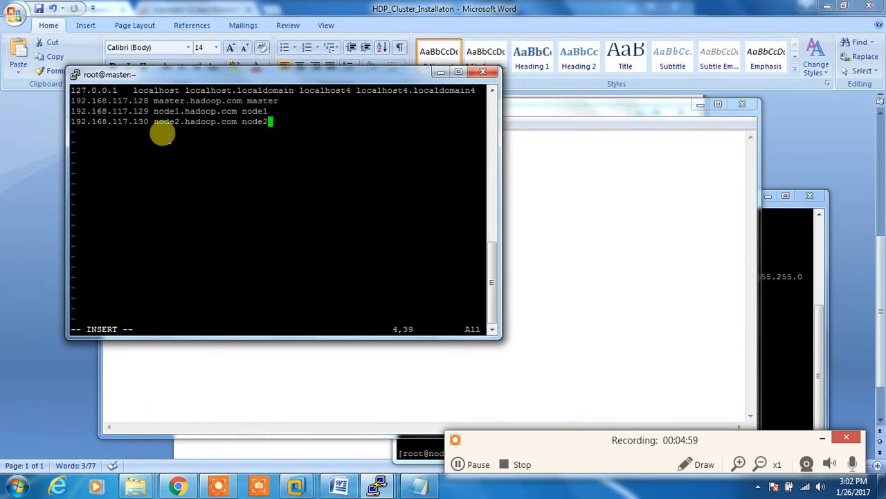
pyautogui.moveTo(64, 100)
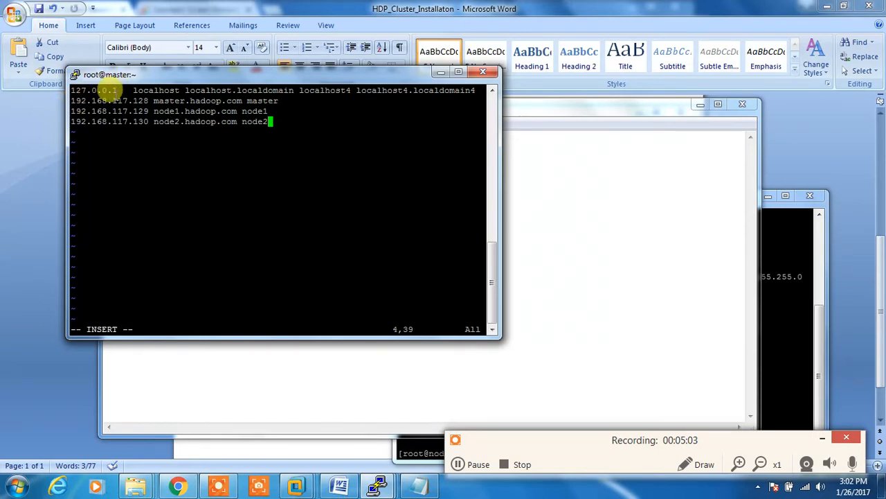
pyautogui.moveTo(173, 117)
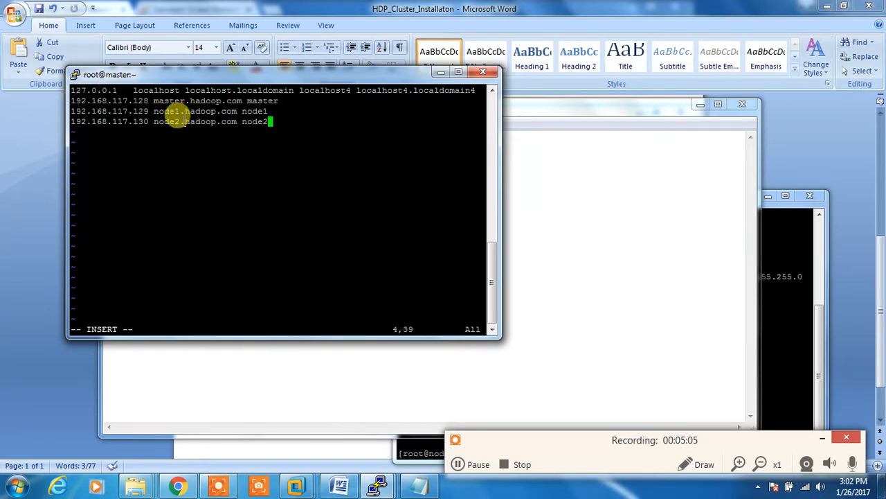
pyautogui.write(':wq')
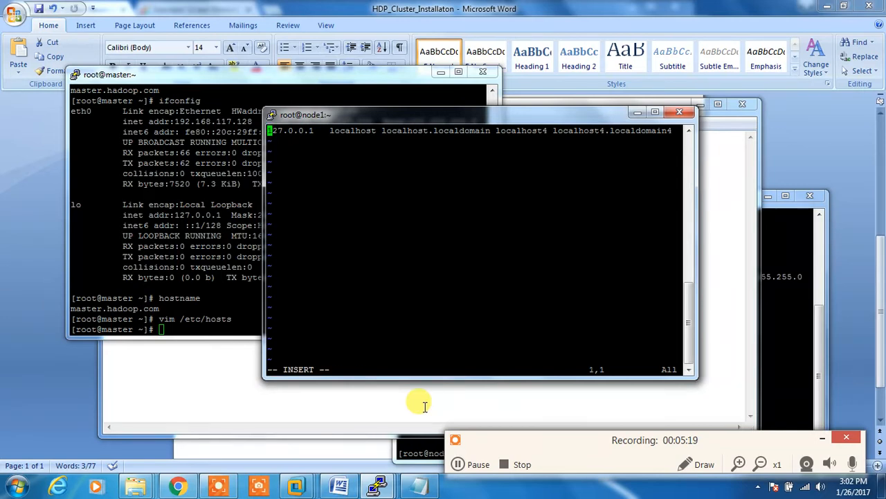
# On node1, insert the master, node1 and node2 address lines into /etc/hosts.
pyautogui.press('Escape')
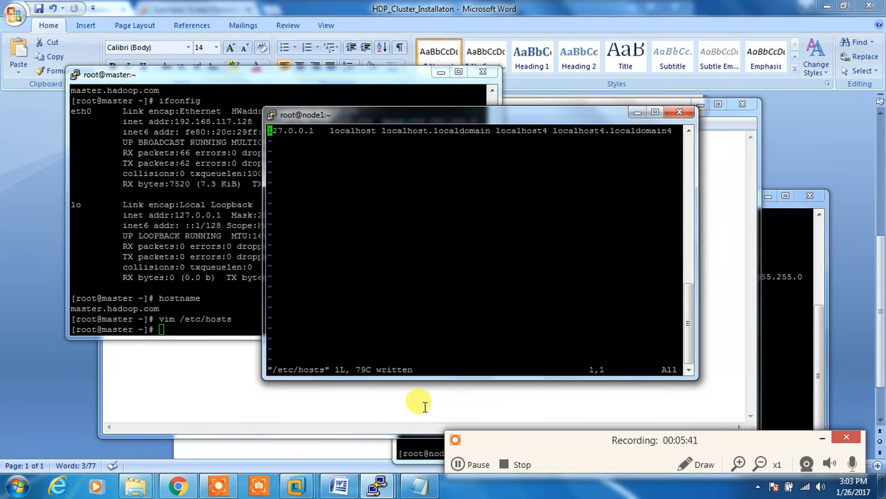
pyautogui.press('i')
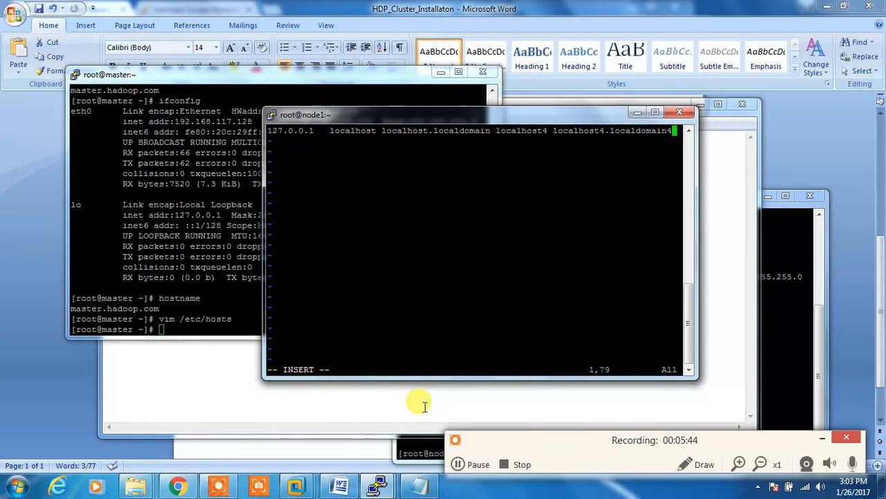
pyautogui.write('192.168.117.128 master.hadoop.com master')
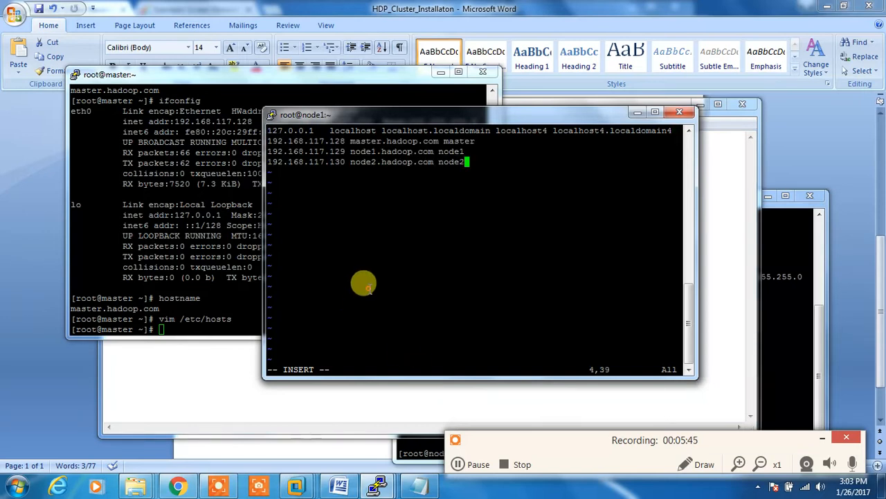
pyautogui.press('Escape')
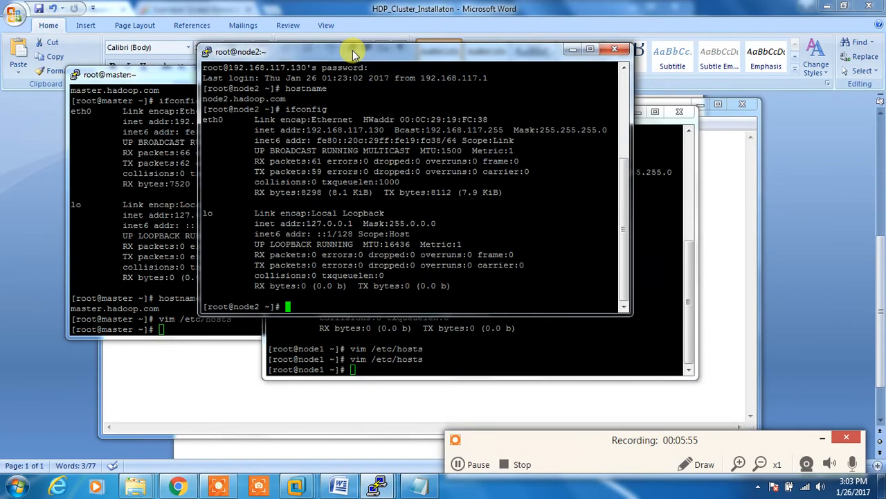
# On node2, add the master, node1 and node2 lines to /etc/hosts, save with :wq, and bring up the installation document.
pyautogui.write('vim m')
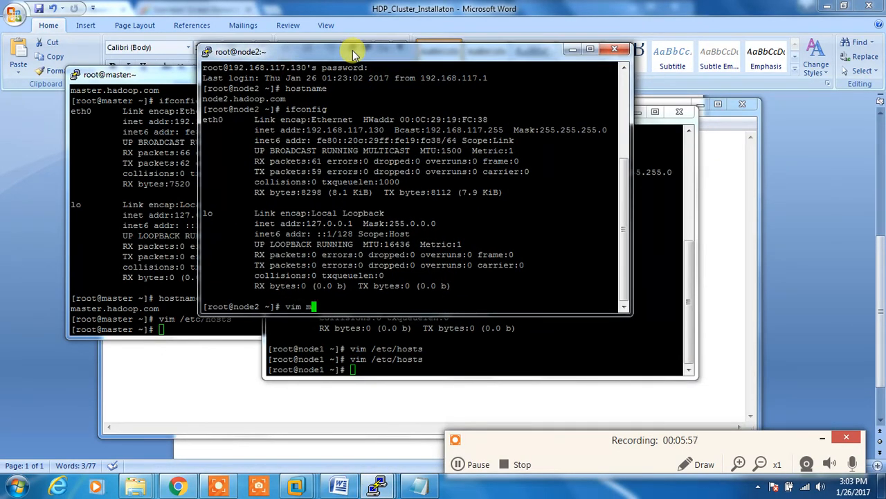
pyautogui.press('BackSpace')
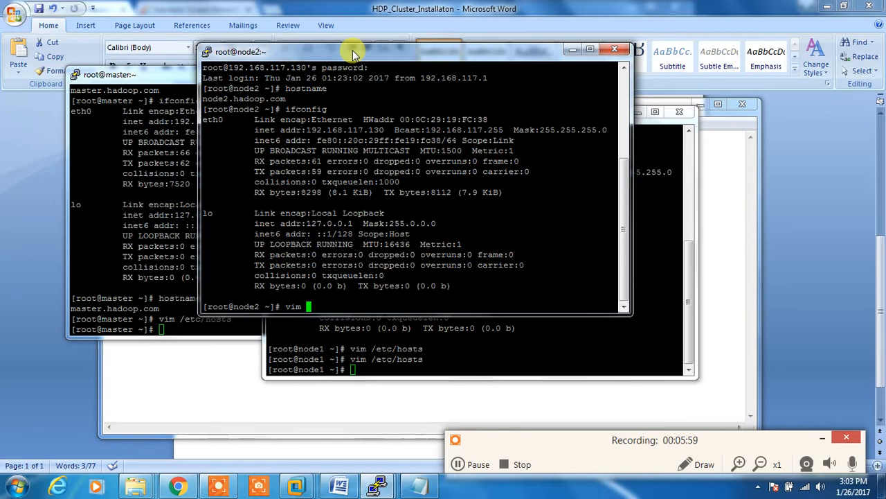
pyautogui.write('/etc/')
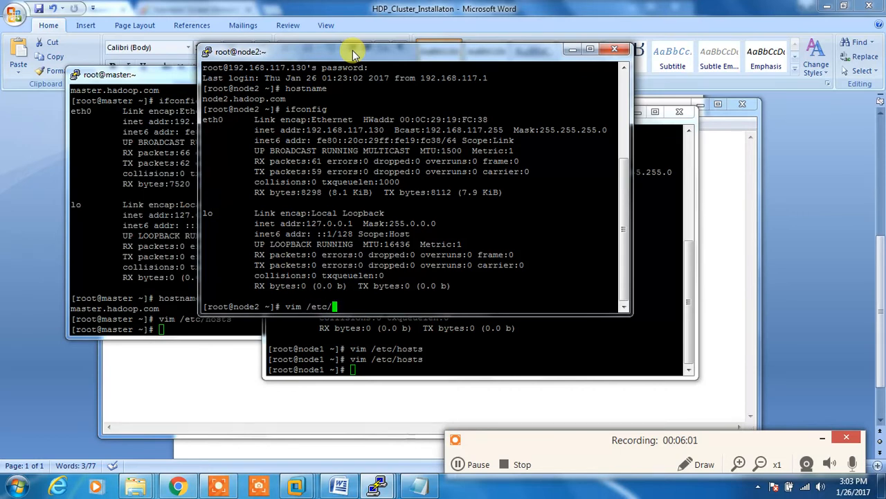
pyautogui.write('ho')
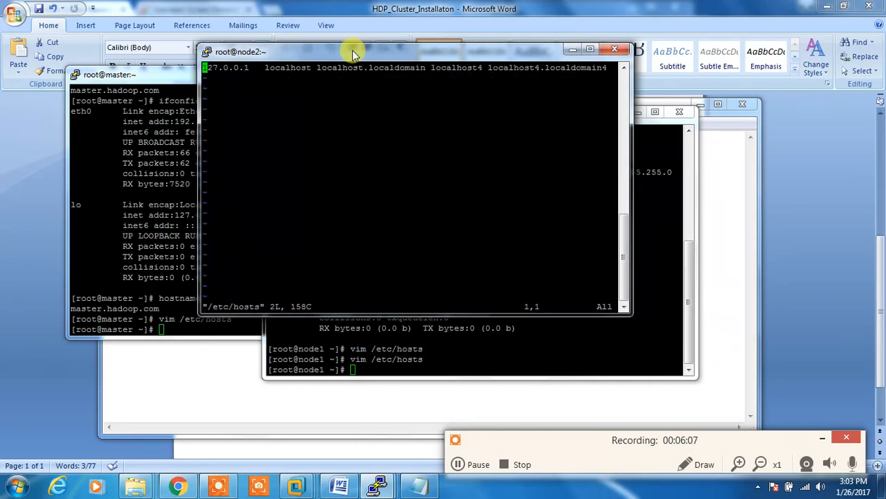
pyautogui.press('i')
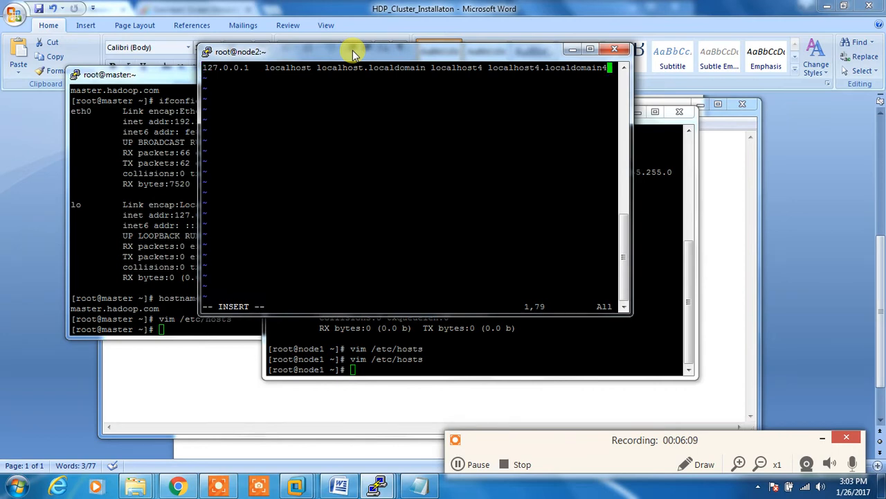
pyautogui.write('192.168.117.128 master.hadoop.com master')
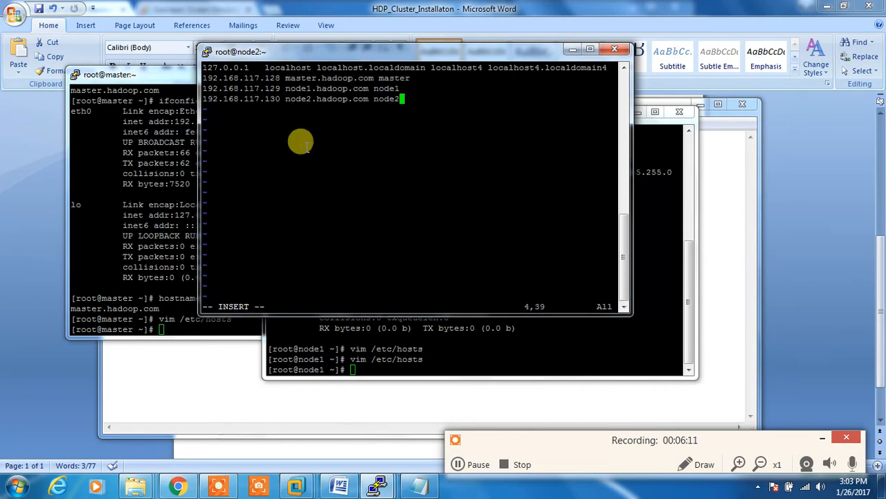
pyautogui.write(':wq')
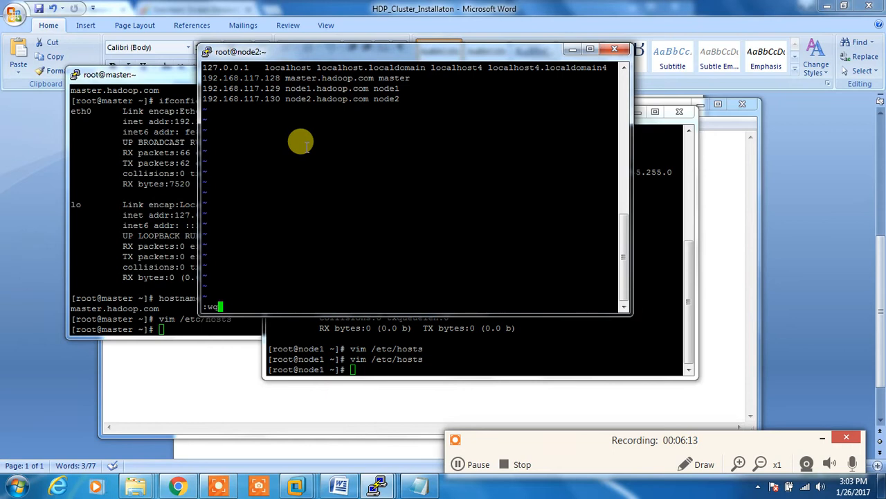
pyautogui.click(457, 464)
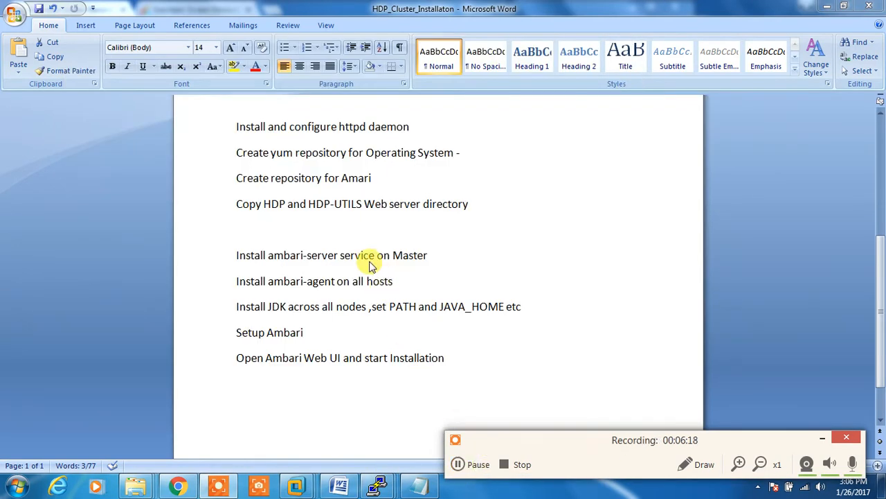
pyautogui.moveTo(329, 203)
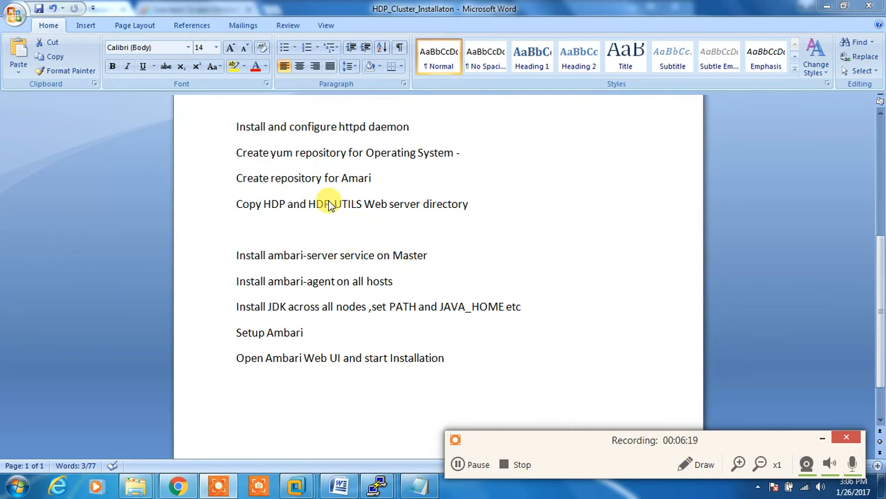
pyautogui.moveTo(334, 234)
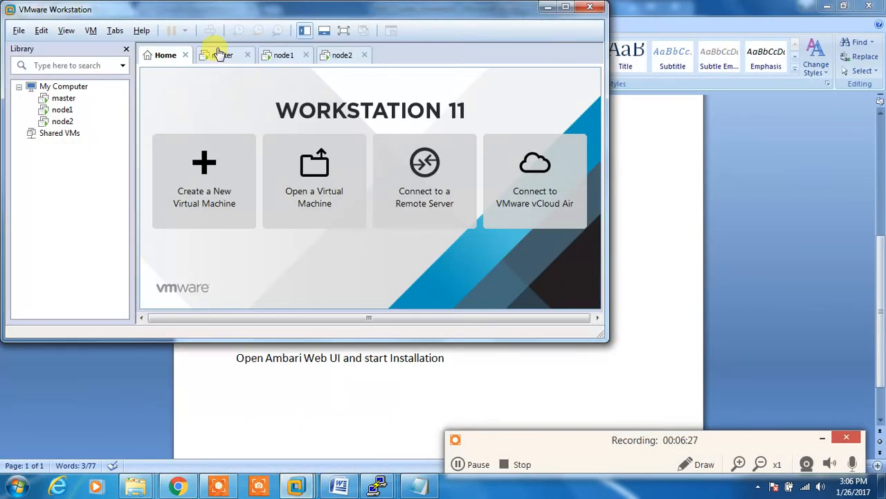
# Inspect master's CD/DVD drives to confirm the CentOS-6.4-x86_64-bin-DVD1.iso is connected.
pyautogui.rightClick(63, 98)
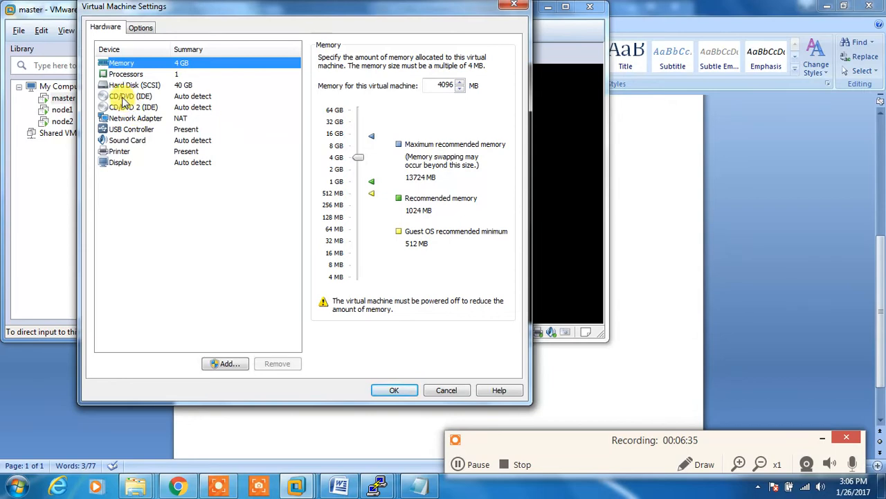
pyautogui.click(129, 95)
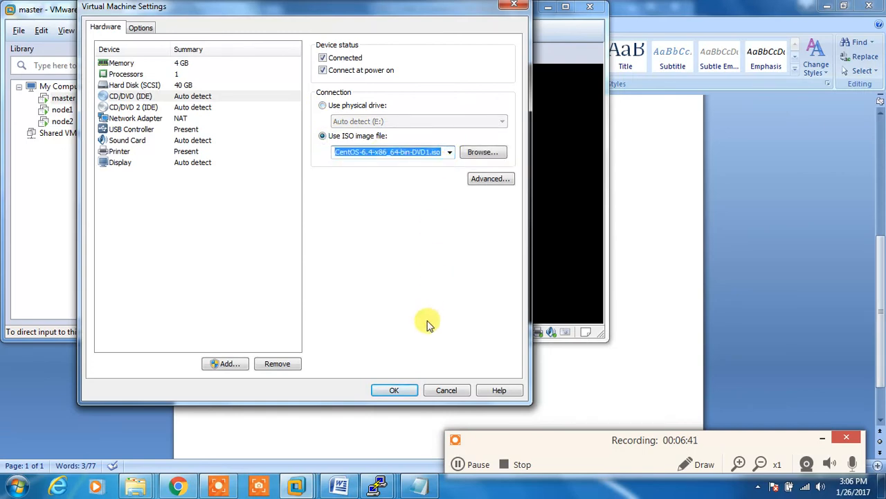
pyautogui.click(131, 107)
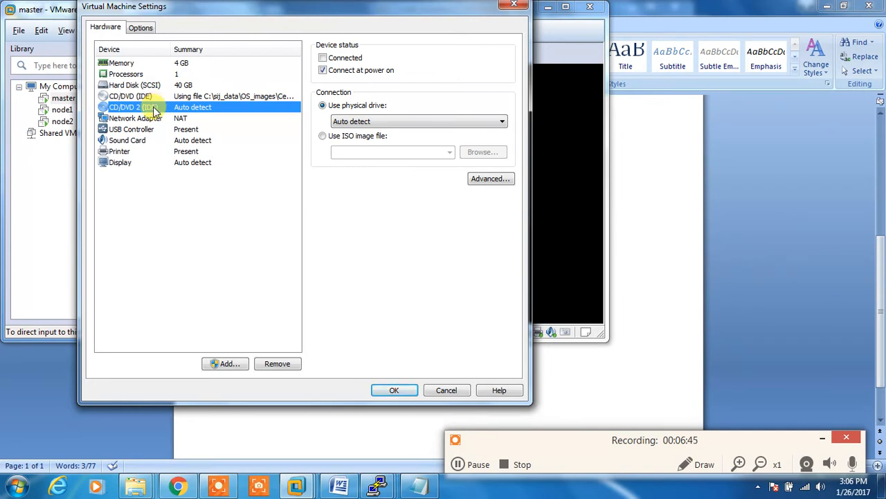
pyautogui.moveTo(252, 338)
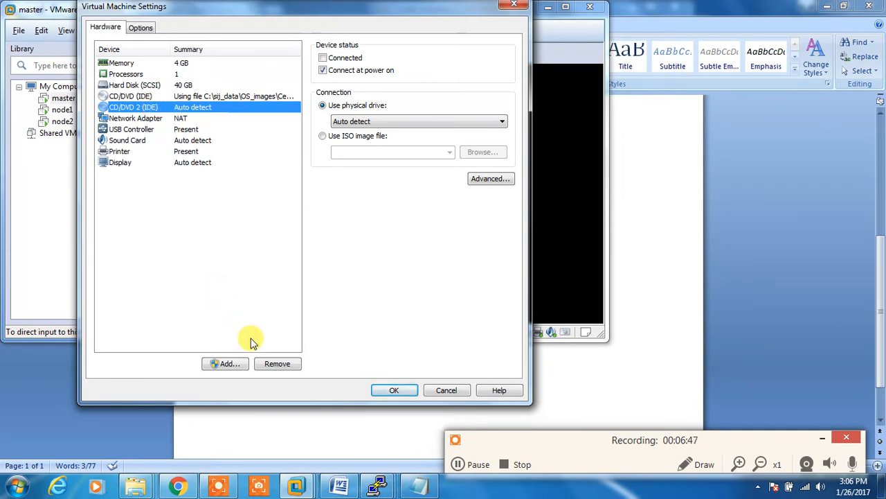
# Attempt removing CD/DVD 2, dismiss the power-off refusal, and close the settings.
pyautogui.click(277, 364)
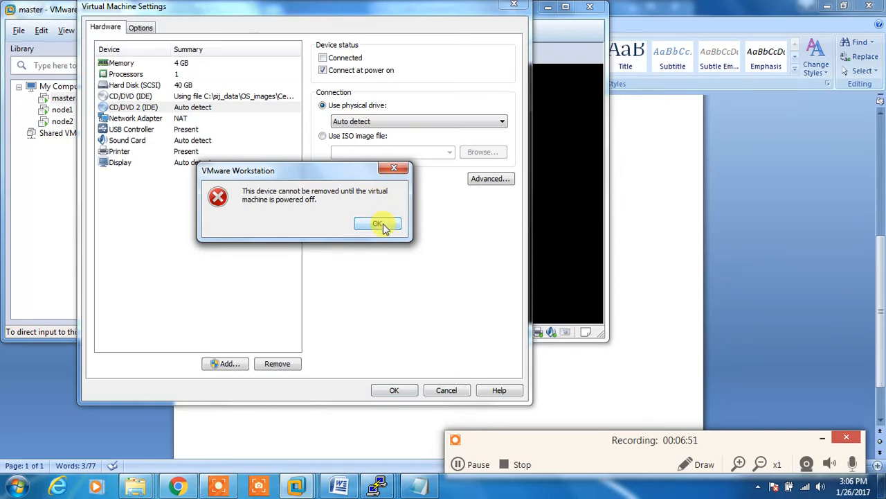
pyautogui.click(378, 223)
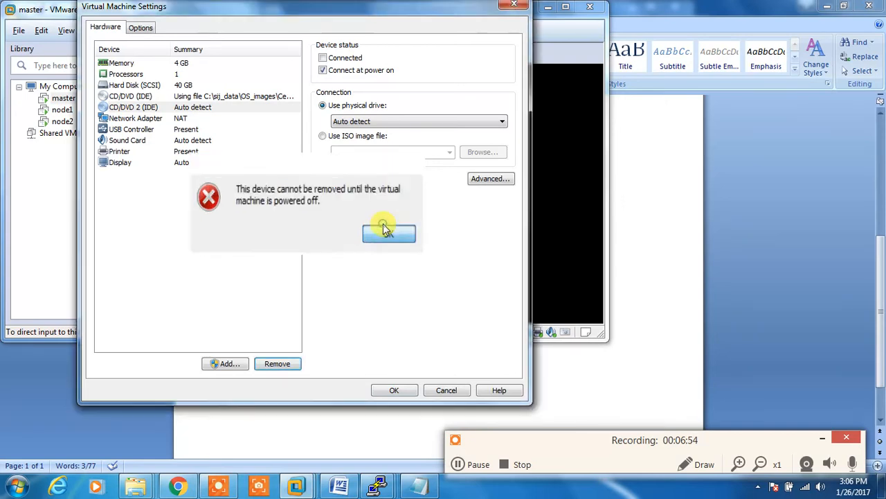
pyautogui.click(389, 232)
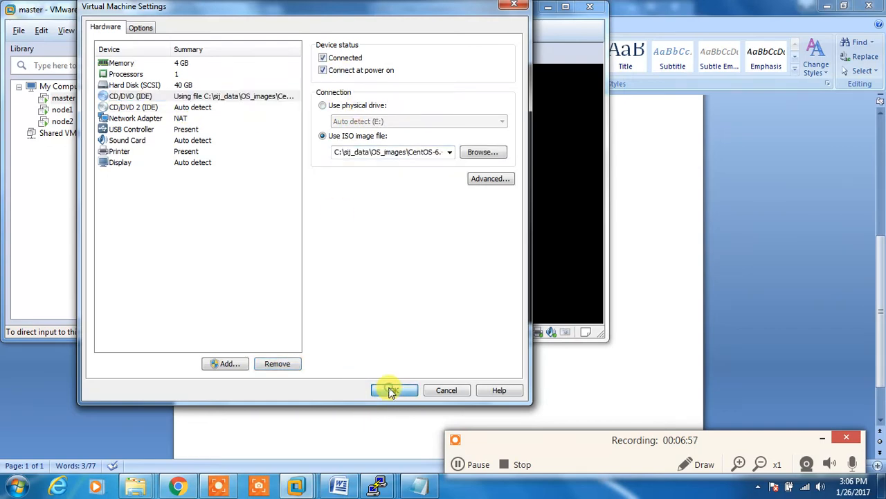
pyautogui.click(392, 390)
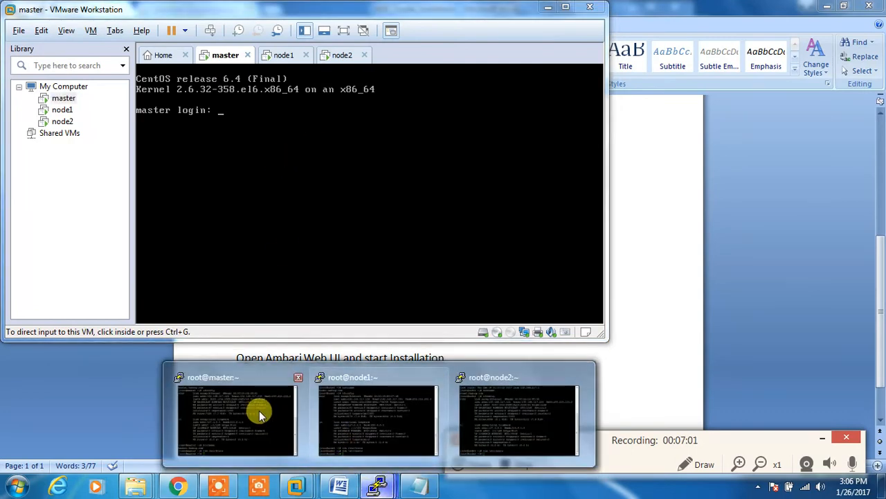
# Mount /dev/dvdrw2 on /mnt and list it, showing Packages, repodata and GPG keys.
pyautogui.click(260, 416)
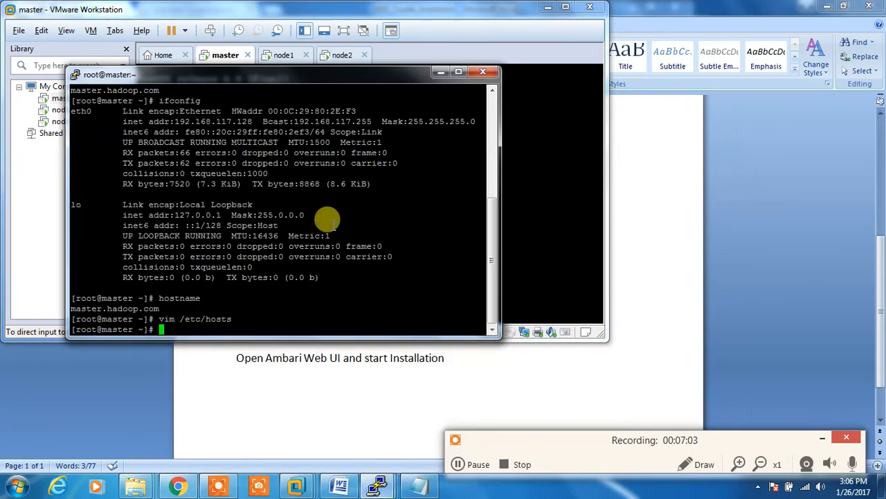
pyautogui.write('mountt')
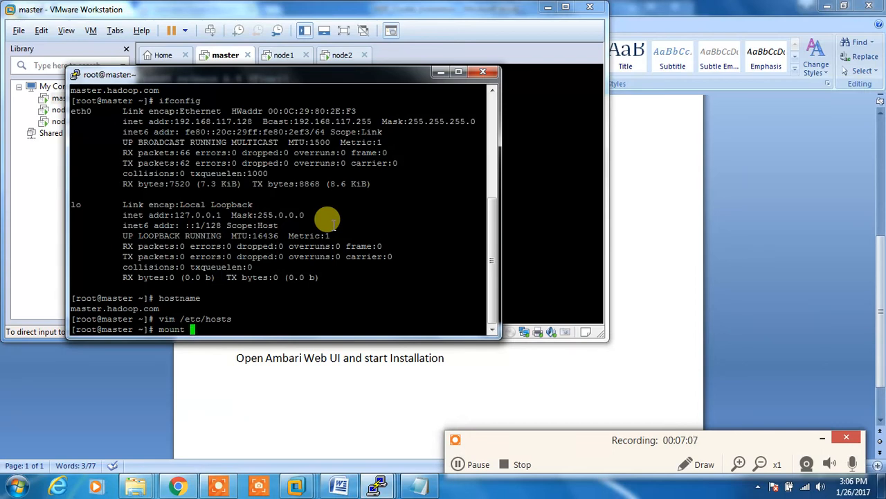
pyautogui.write('/de')
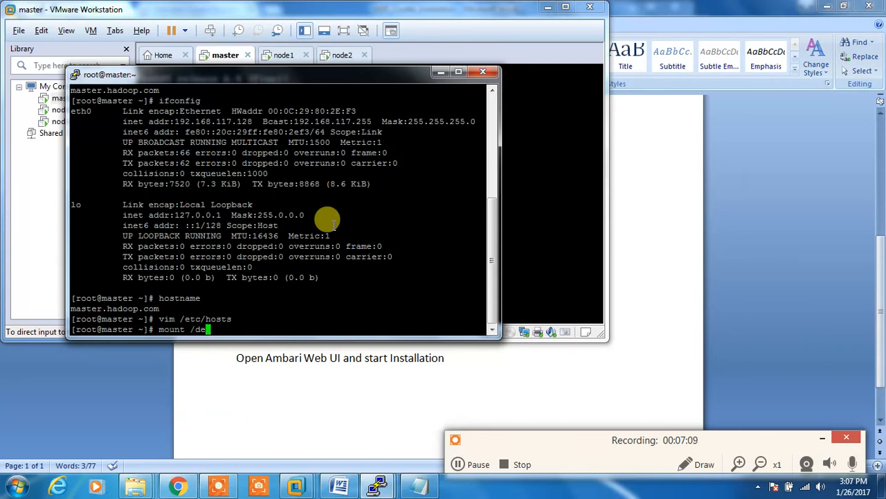
pyautogui.write('d')
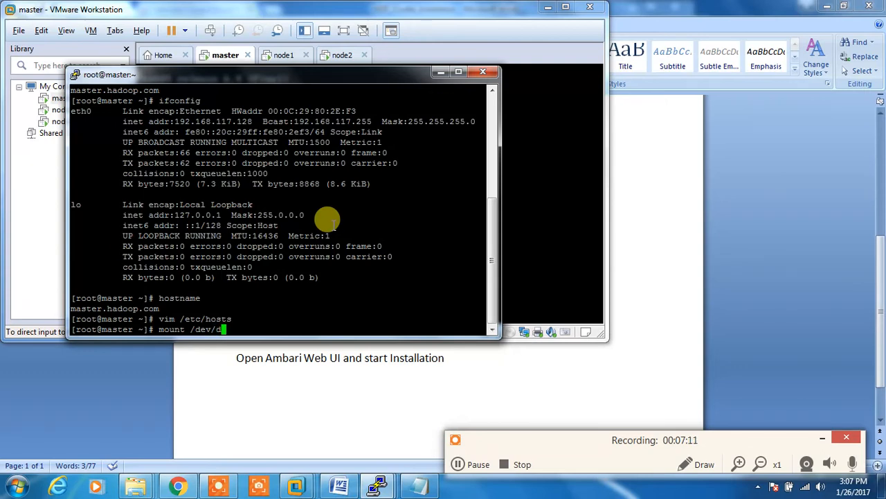
pyautogui.write('vdrw /mnt/')
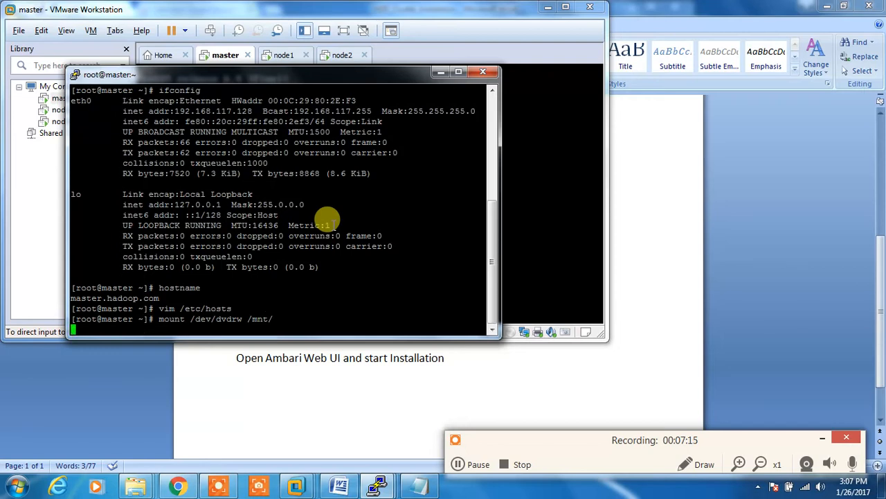
pyautogui.moveTo(435, 386)
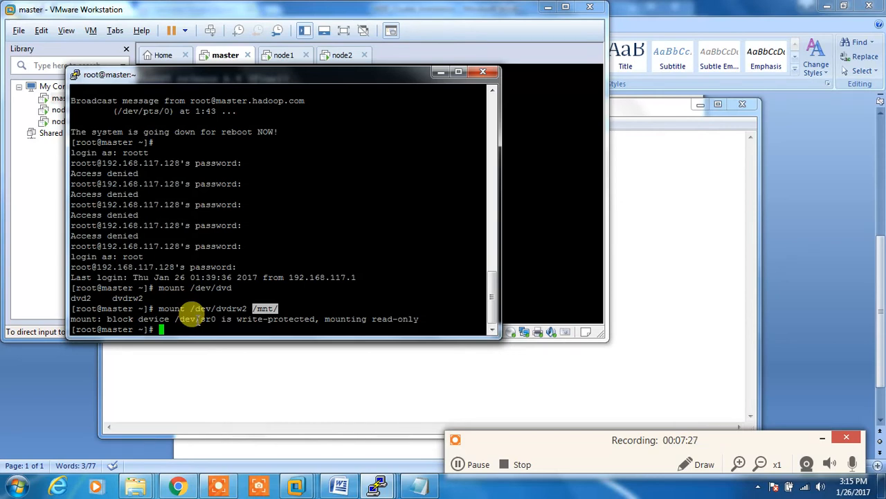
pyautogui.write('ls /mnt/')
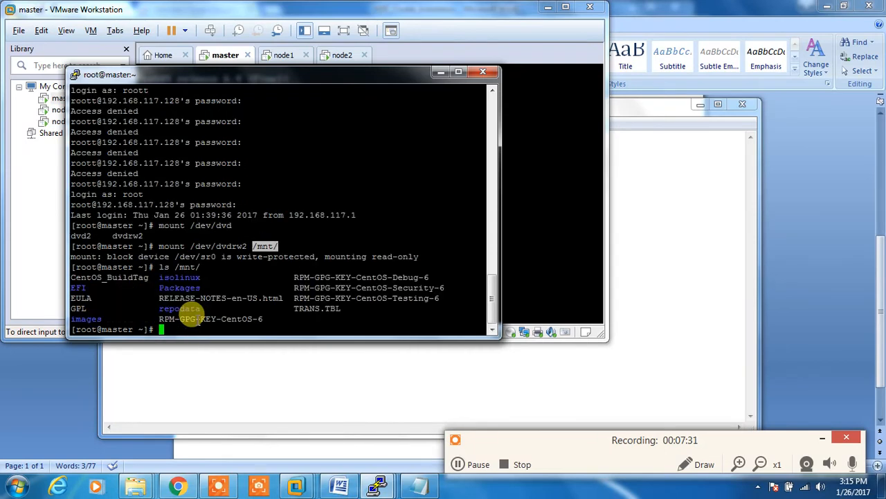
pyautogui.moveTo(142, 281)
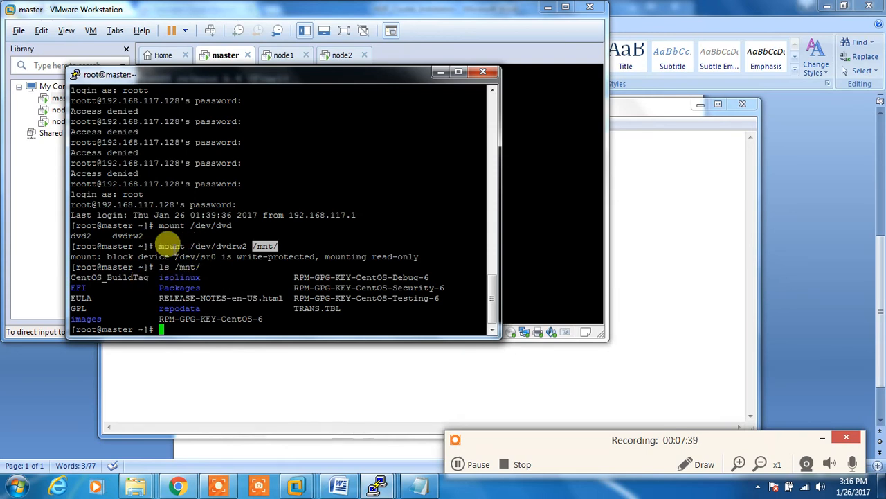
pyautogui.moveTo(227, 257)
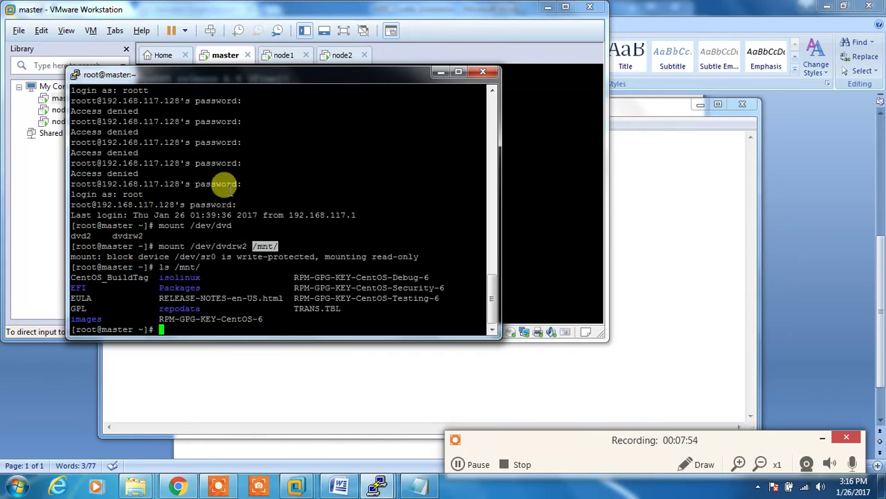
pyautogui.moveTo(221, 264)
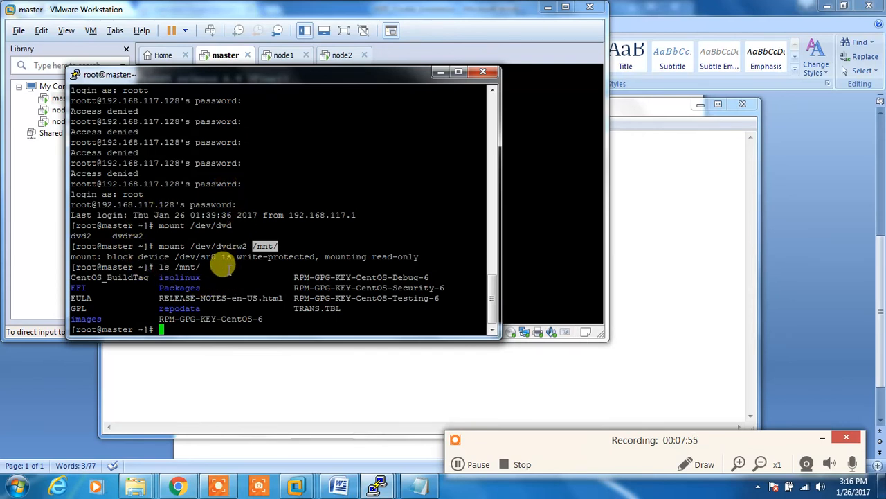
pyautogui.moveTo(200, 271)
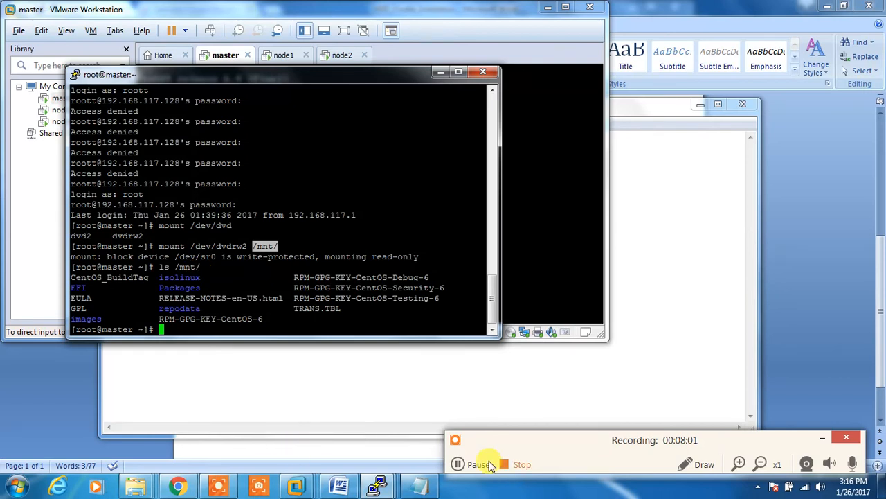
# Confirm httpd is stopped and create the centos_repo directory in /var/www/html.
pyautogui.write('service httpd status')
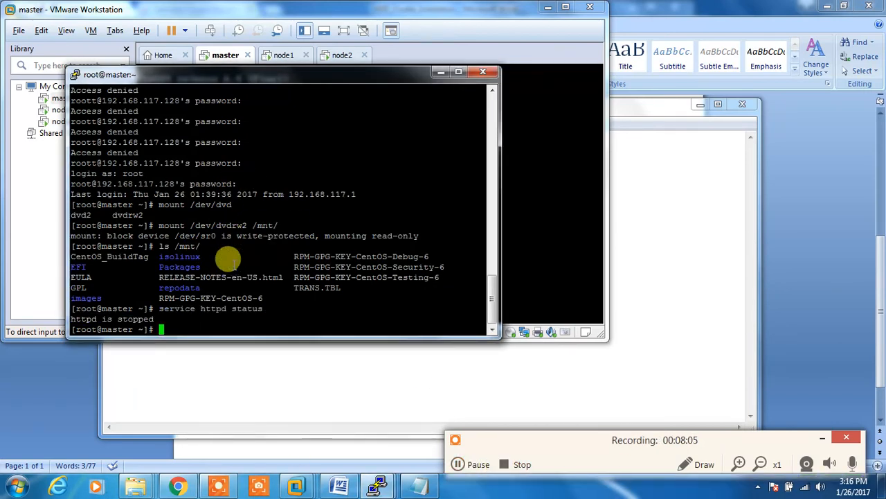
pyautogui.write('cd /var/www/html/')
pyautogui.write('ls')
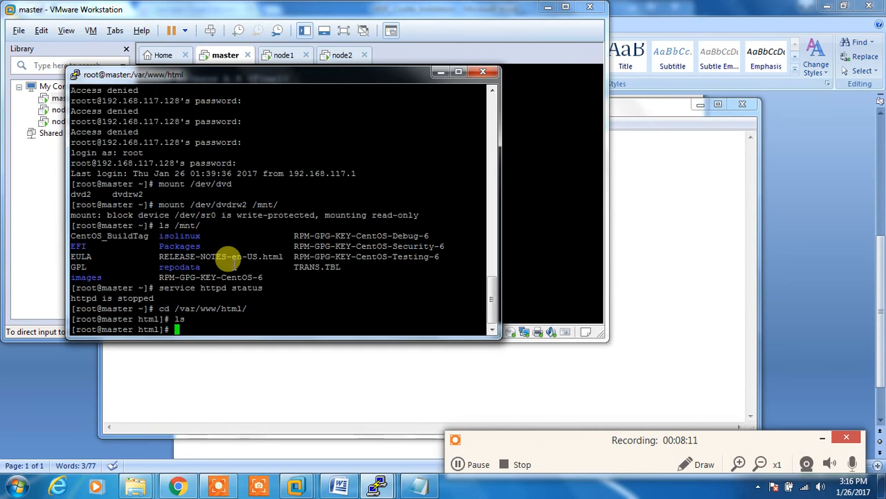
pyautogui.write('mkdir')
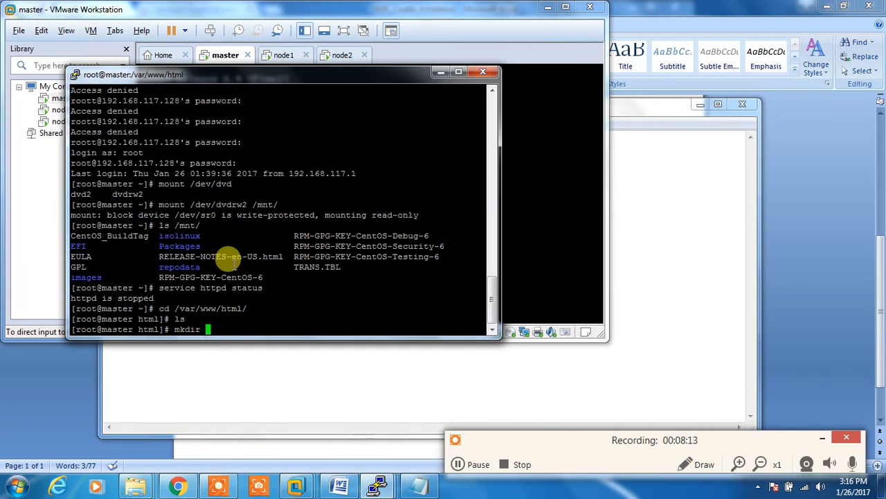
pyautogui.write('cen')
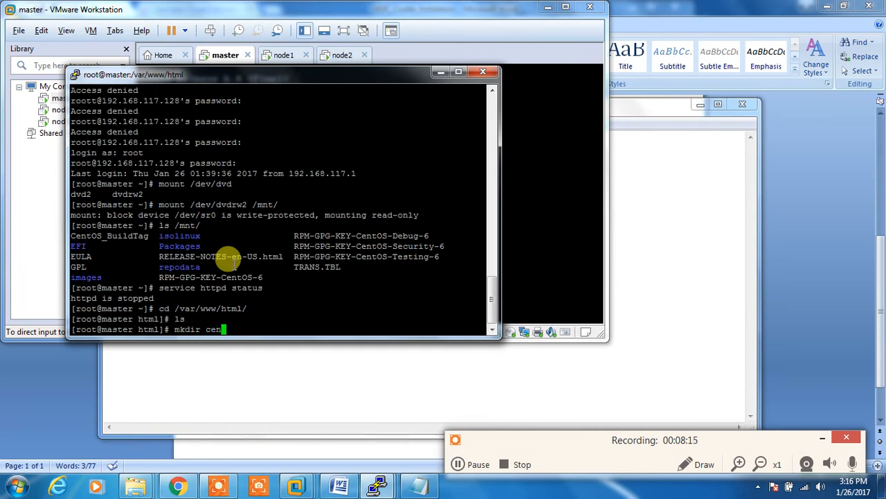
pyautogui.write('tos')
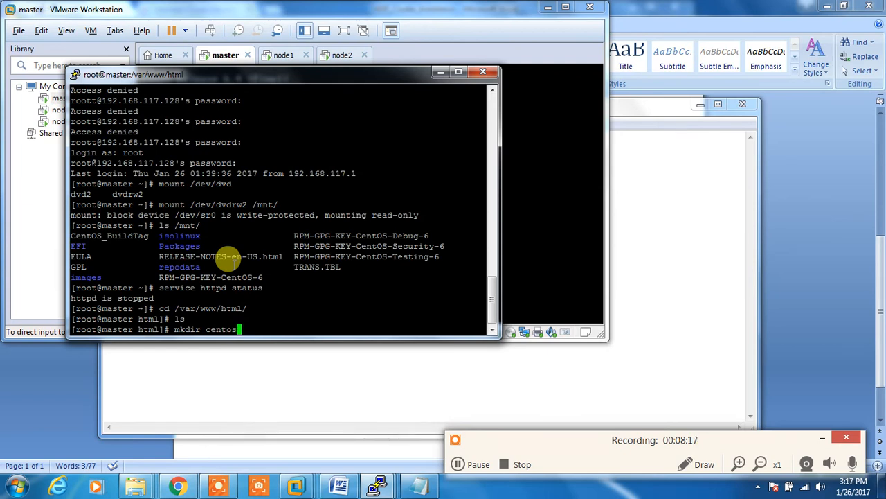
pyautogui.write('_repo')
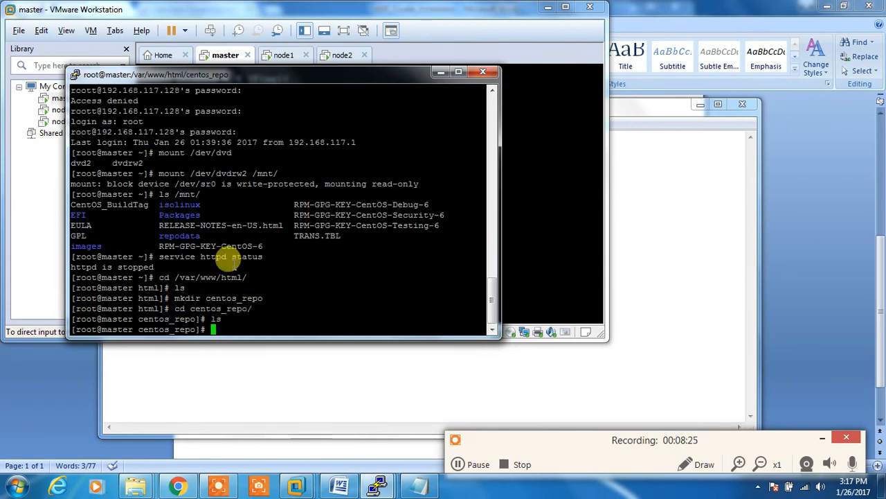
# Recursively copy /mnt/* into centos_repo, then begin another service command.
pyautogui.write('cp')
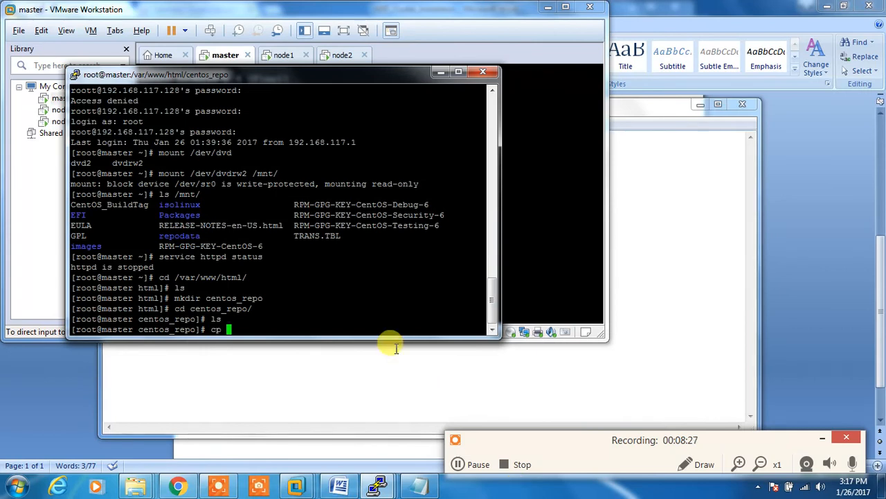
pyautogui.write('/')
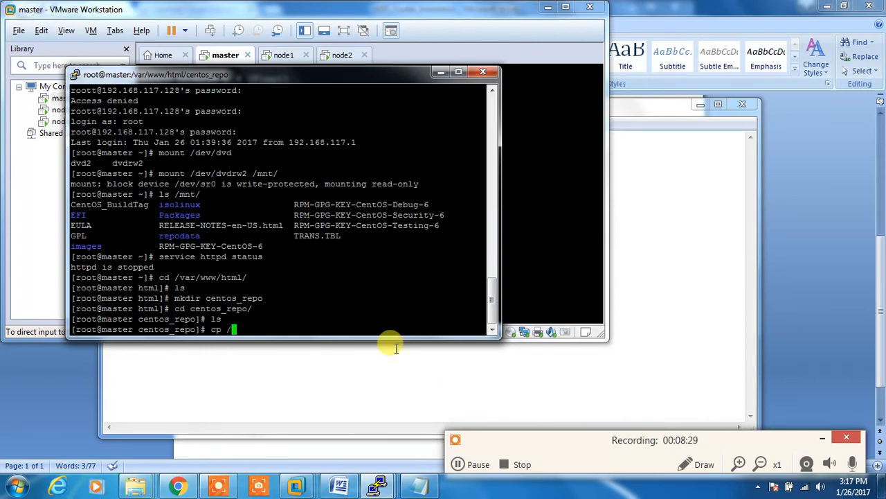
pyautogui.write('mnt/*')
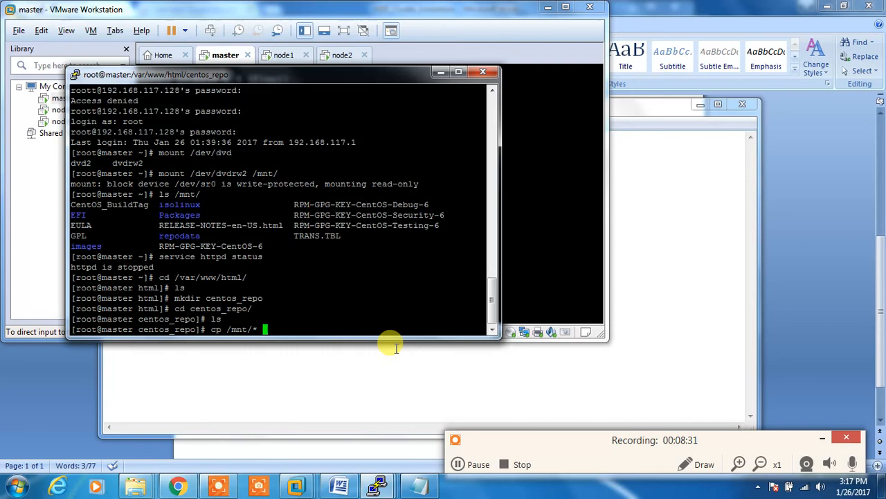
pyautogui.write('-r')
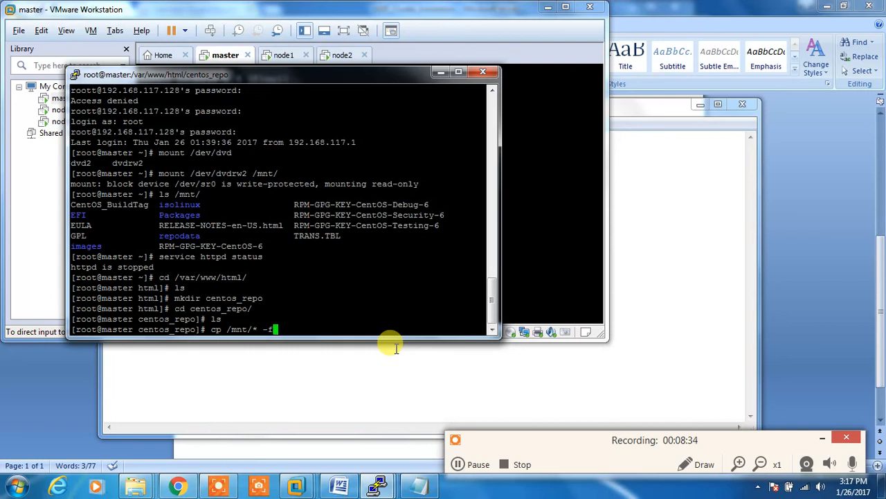
pyautogui.write('.')
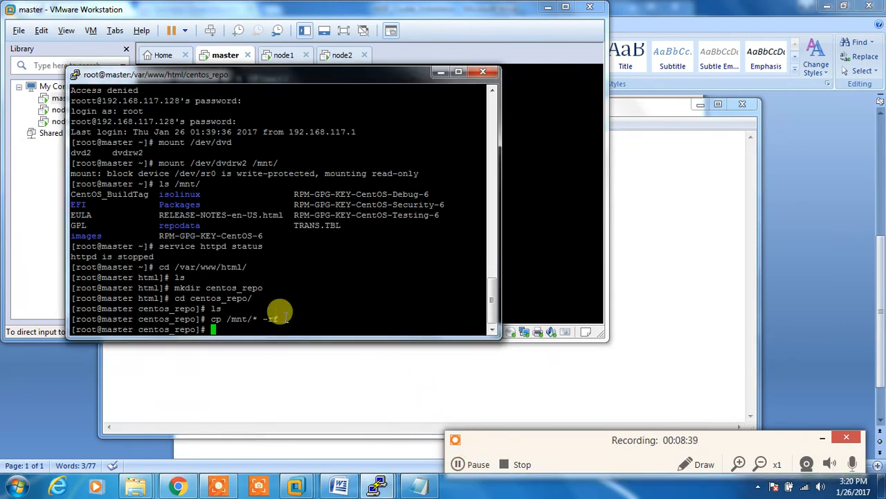
pyautogui.write('service http')
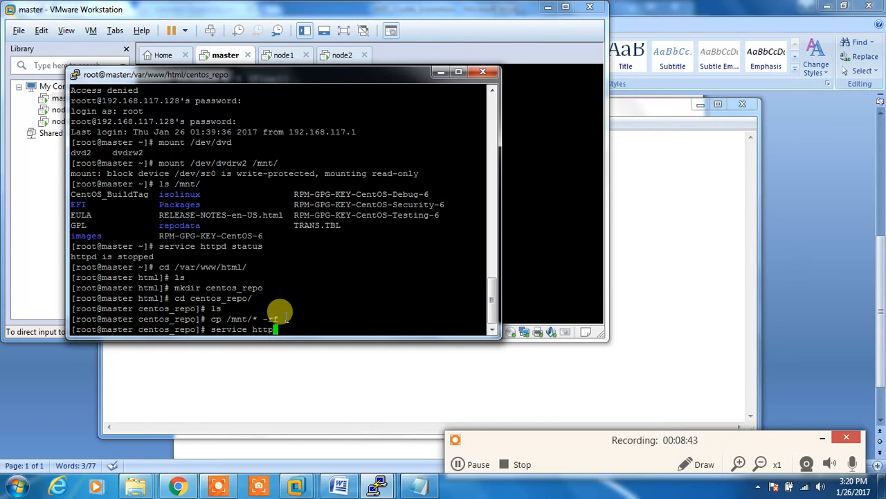
pyautogui.write('r')
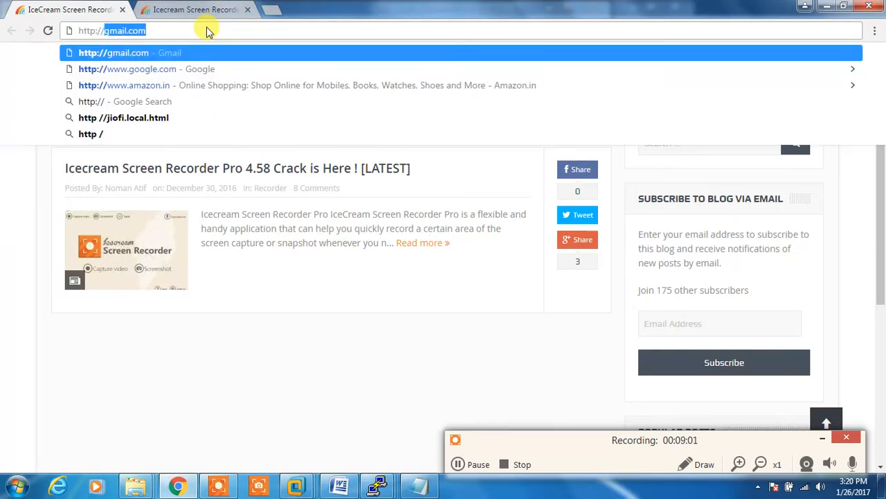
# Browse to 192.168.117.128/centos_repo/ to see the Apache listing with Packages and repodata.
pyautogui.write('192.168.117.128/centos_repo/')
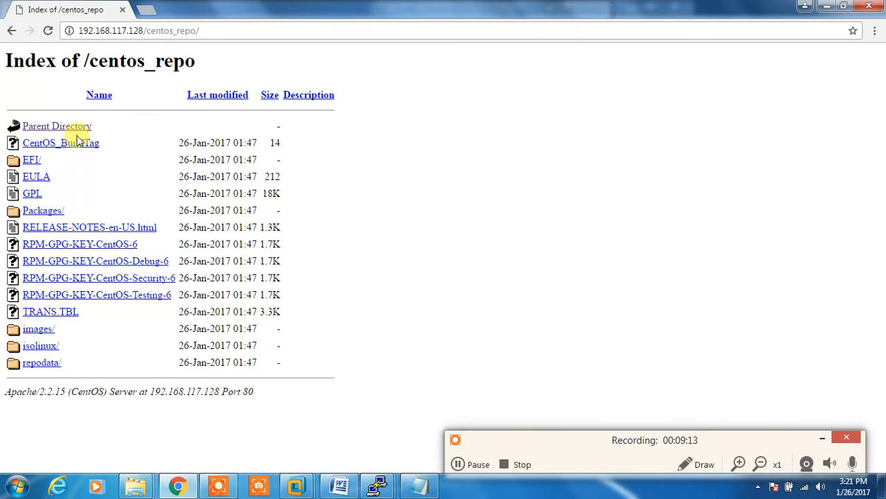
pyautogui.moveTo(59, 181)
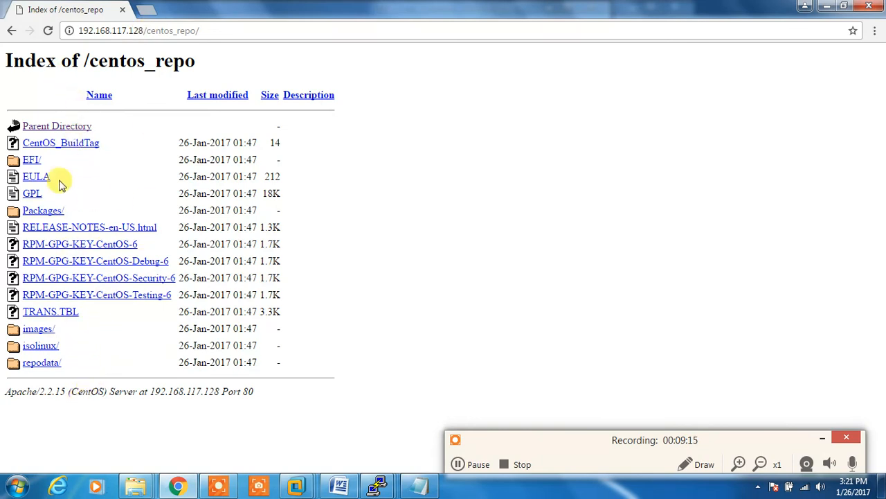
pyautogui.click(163, 30)
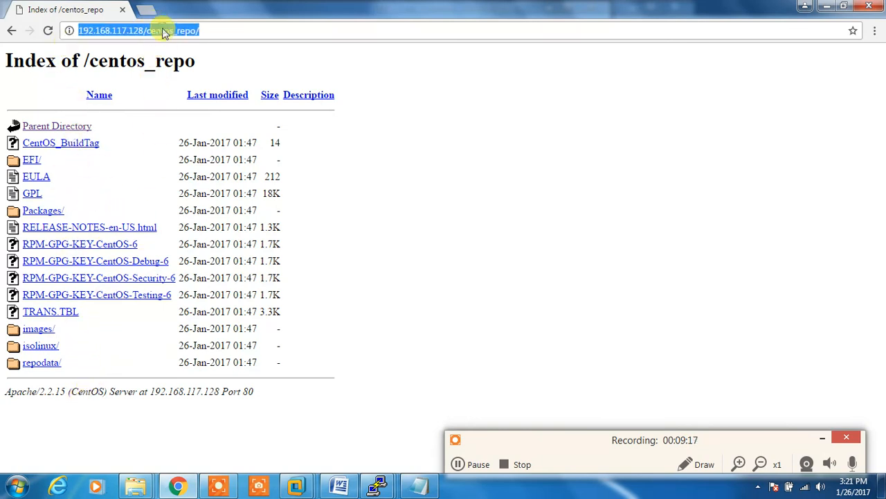
pyautogui.moveTo(473, 464)
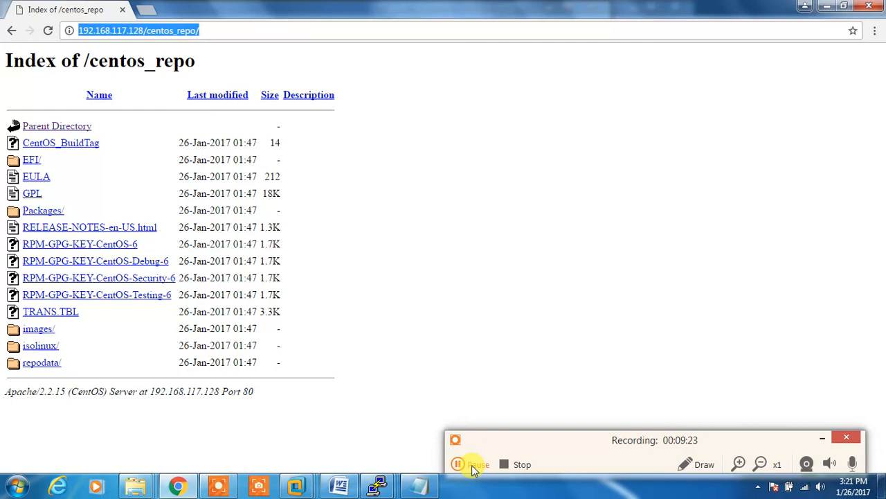
pyautogui.moveTo(173, 419)
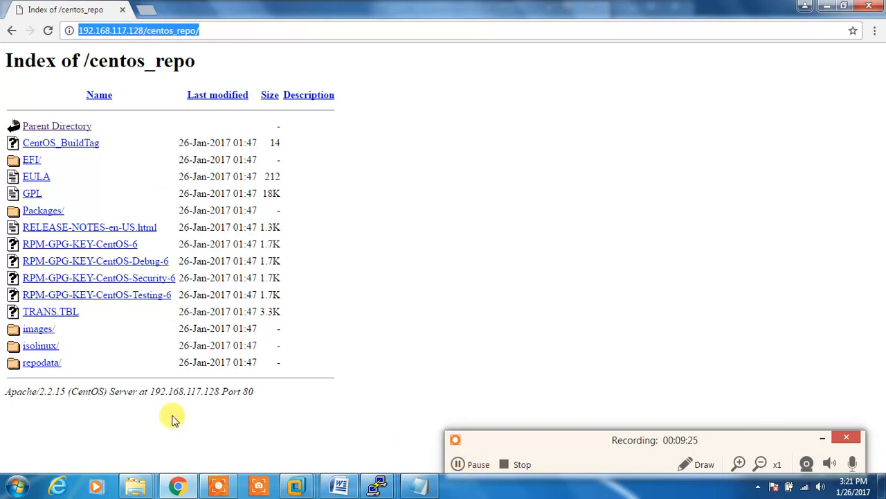